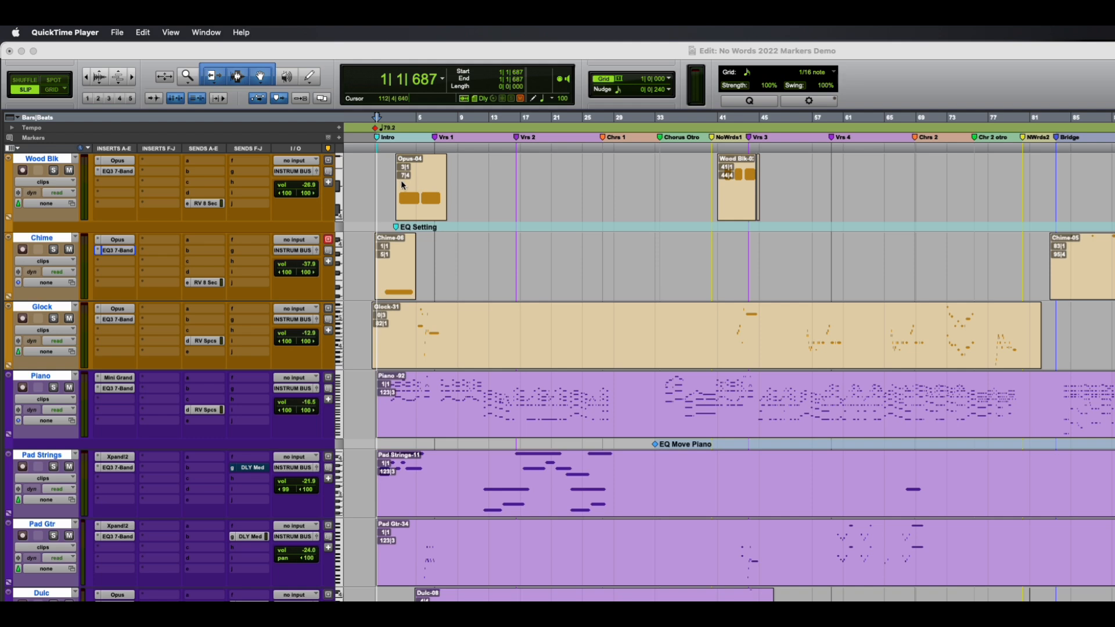
{"action": "mouse_move", "coordinate": [406, 157]}
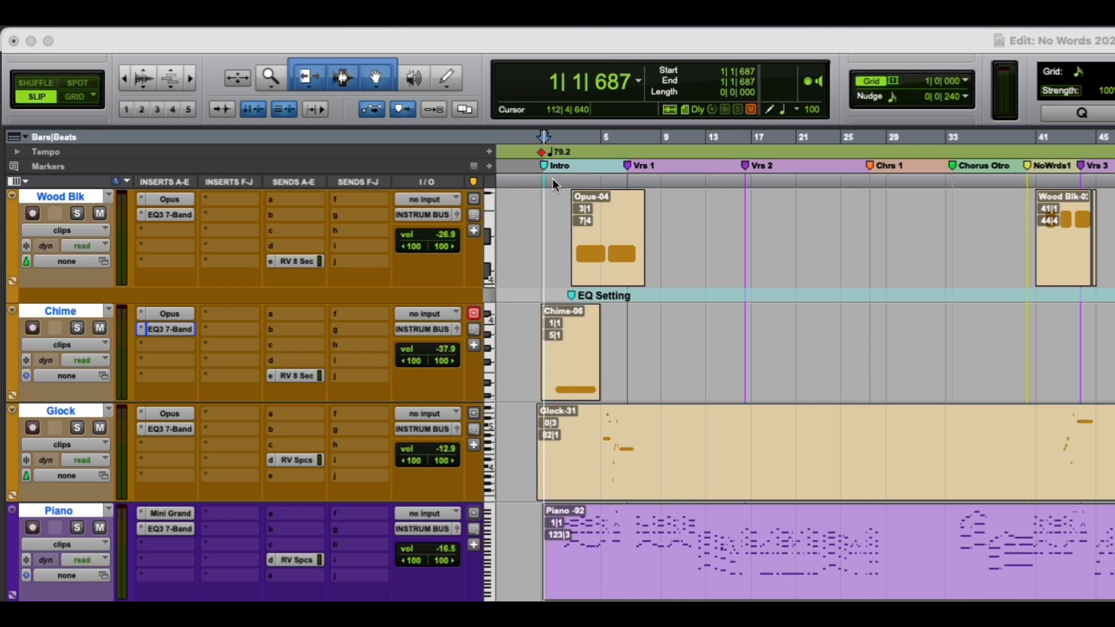
{"action": "mouse_move", "coordinate": [637, 187]}
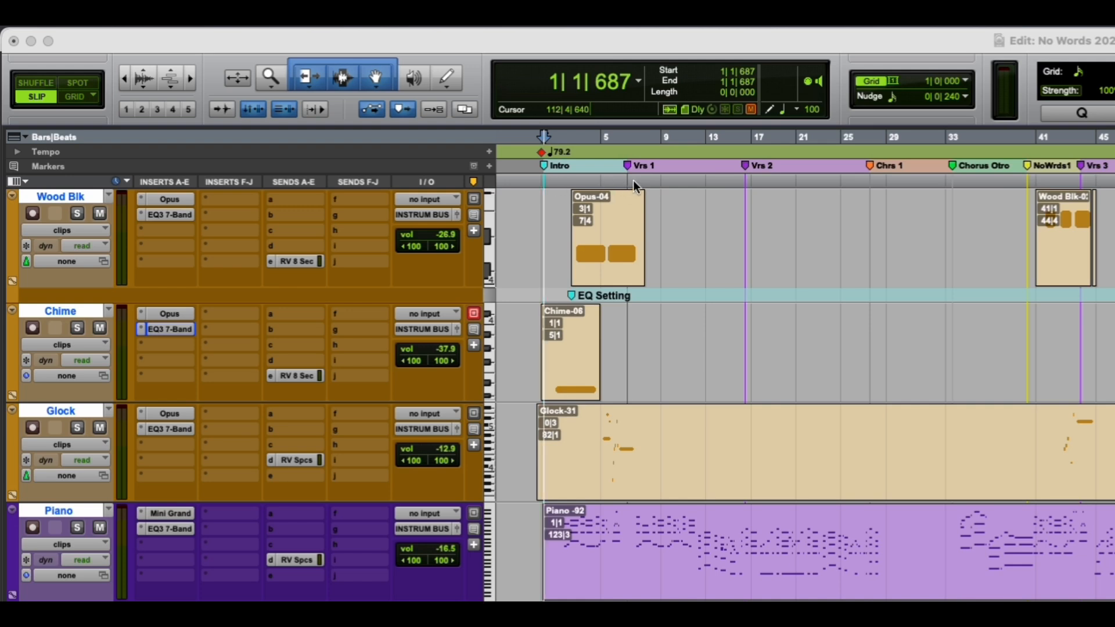
{"action": "mouse_move", "coordinate": [908, 184]}
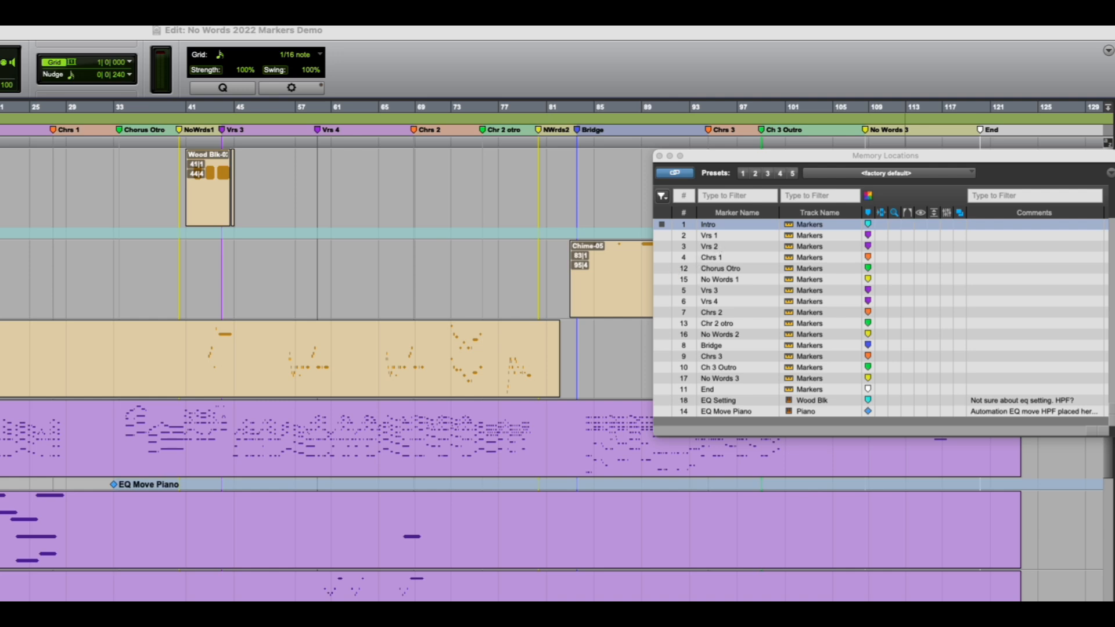
- Jump to the Intro, Chrs 1 and then Chrs 3 marker locations from the Memory Locations list
{"action": "left_click", "coordinate": [707, 224]}
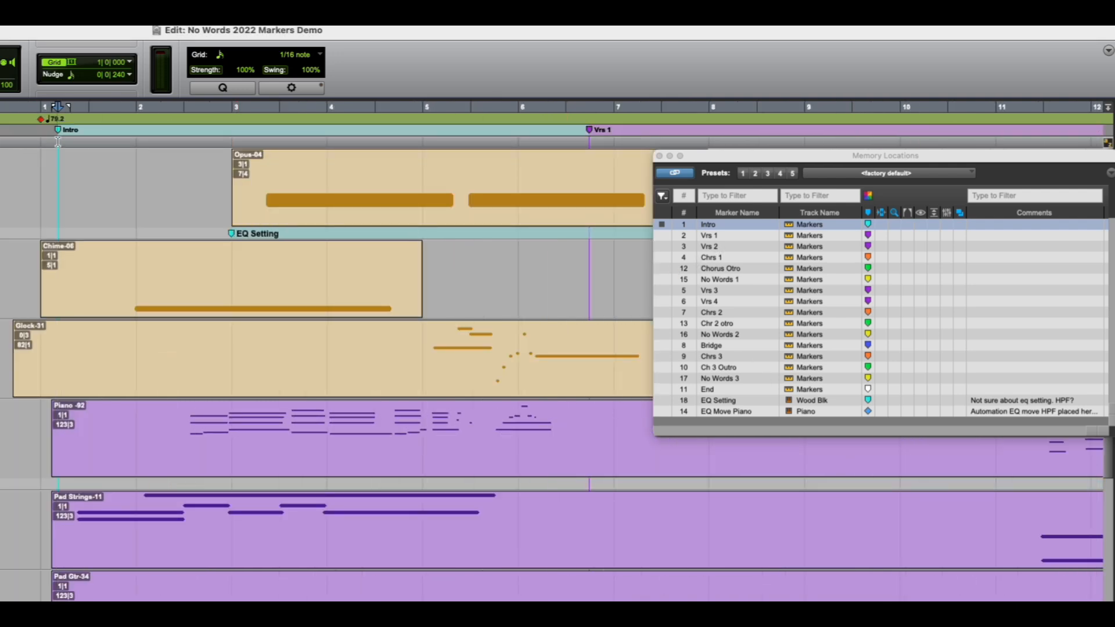
{"action": "mouse_move", "coordinate": [725, 294]}
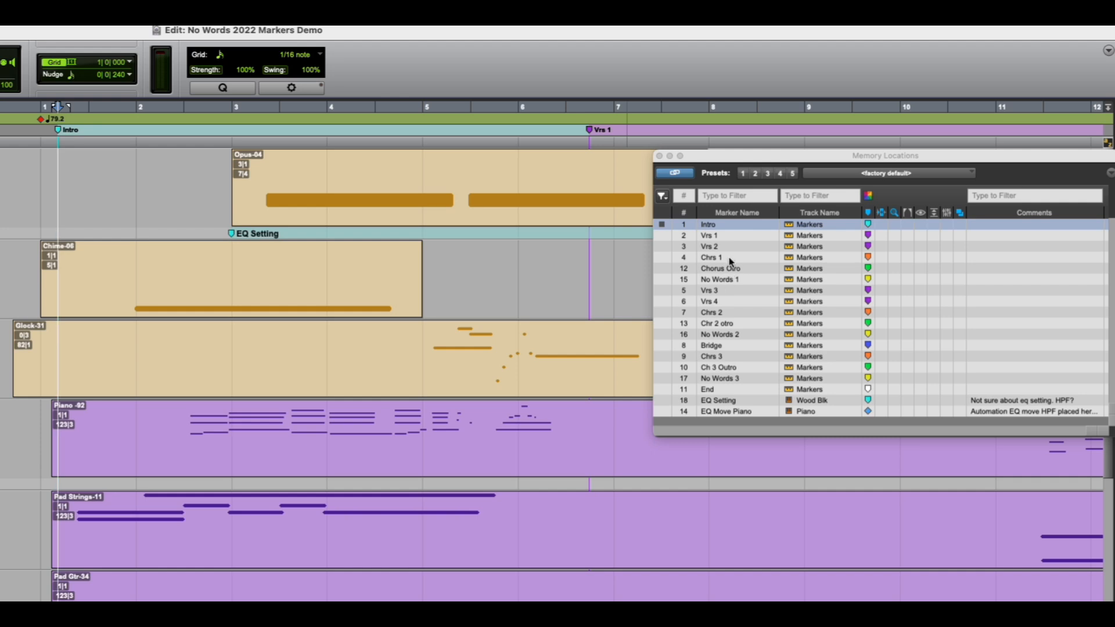
{"action": "left_click", "coordinate": [711, 258]}
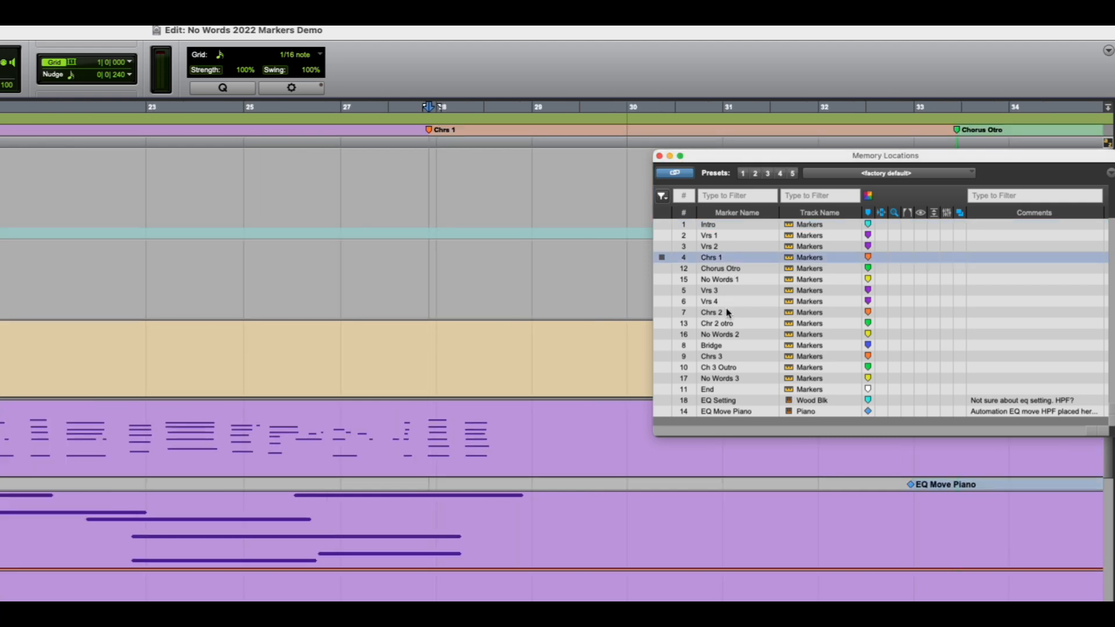
{"action": "left_click", "coordinate": [712, 356]}
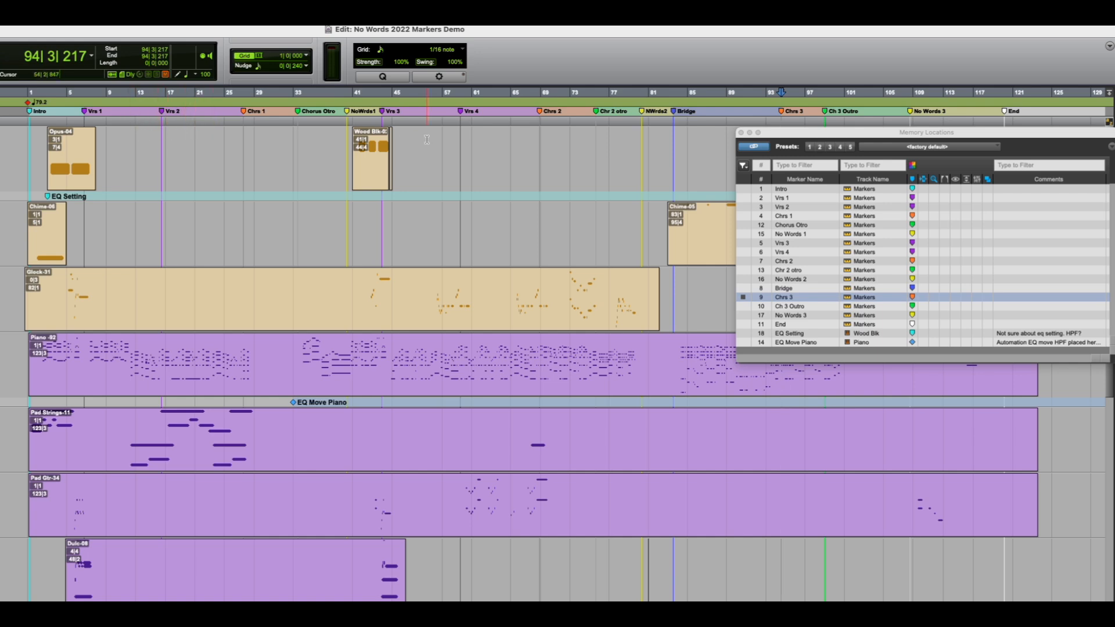
- Dismiss the Memory Locations list to return to the Edit view at the song's start
{"action": "left_click", "coordinate": [502, 139]}
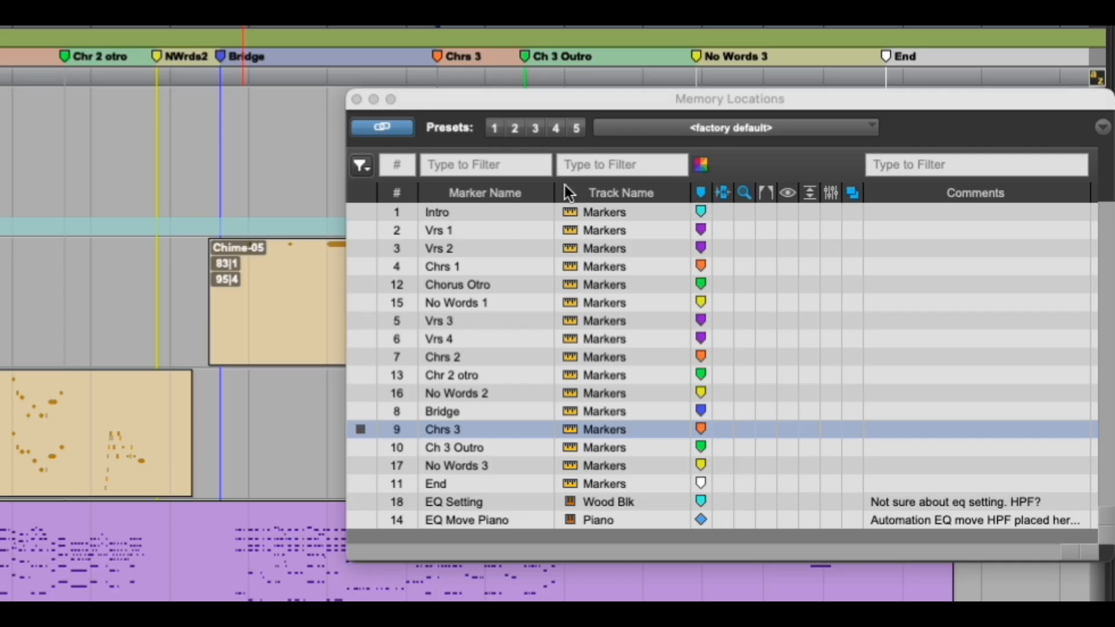
{"action": "mouse_move", "coordinate": [646, 129]}
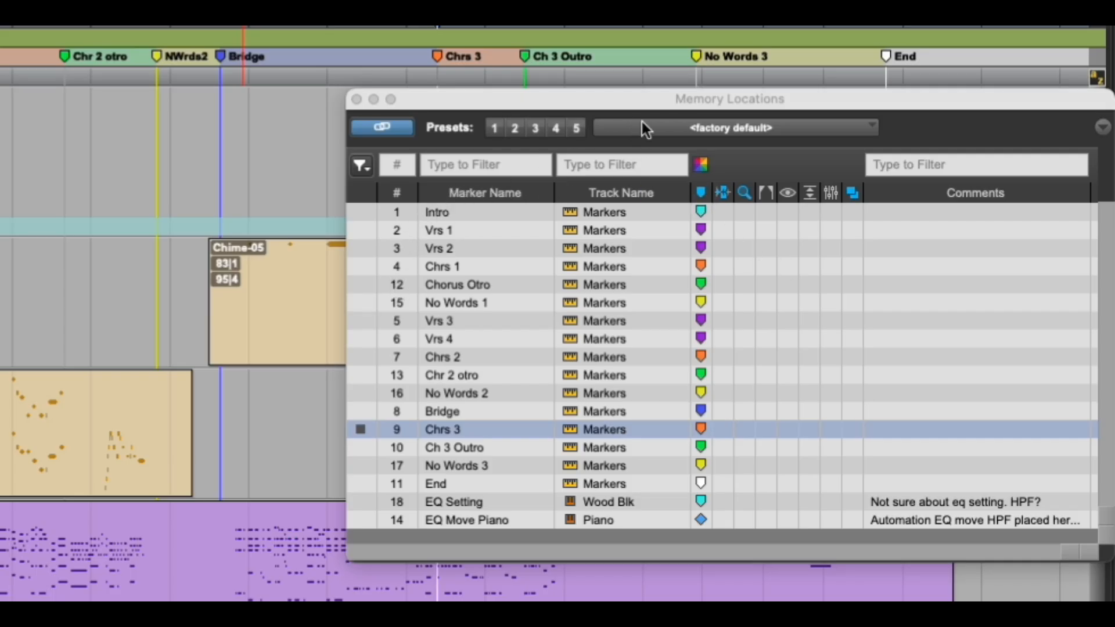
{"action": "mouse_move", "coordinate": [847, 115]}
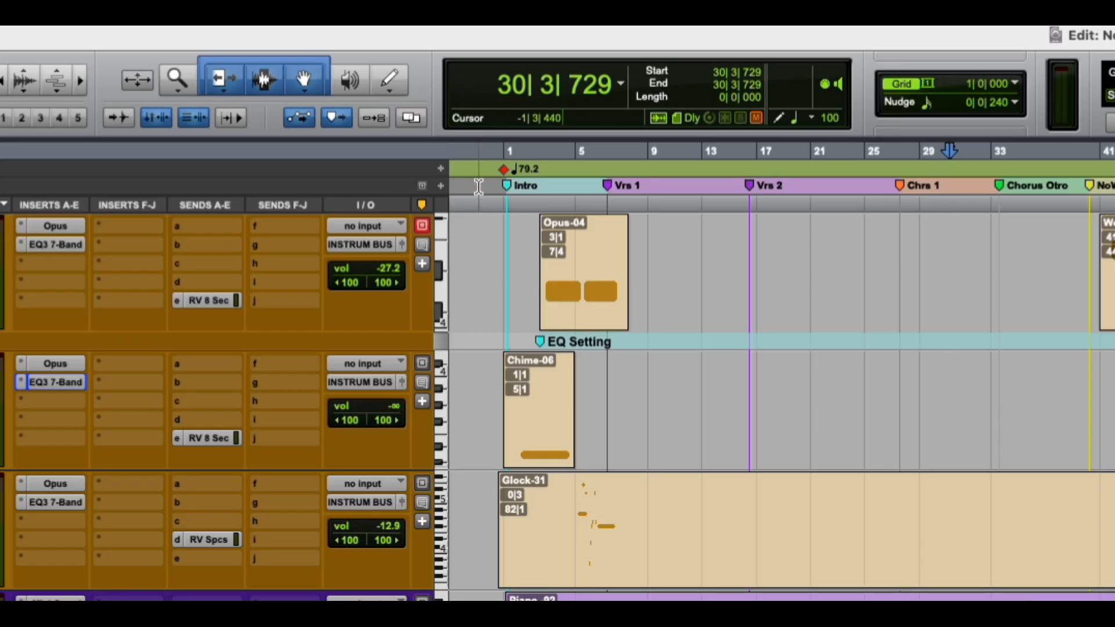
- Place the playhead just before bar 1 and start a new marker memory location there
{"action": "left_click", "coordinate": [479, 153]}
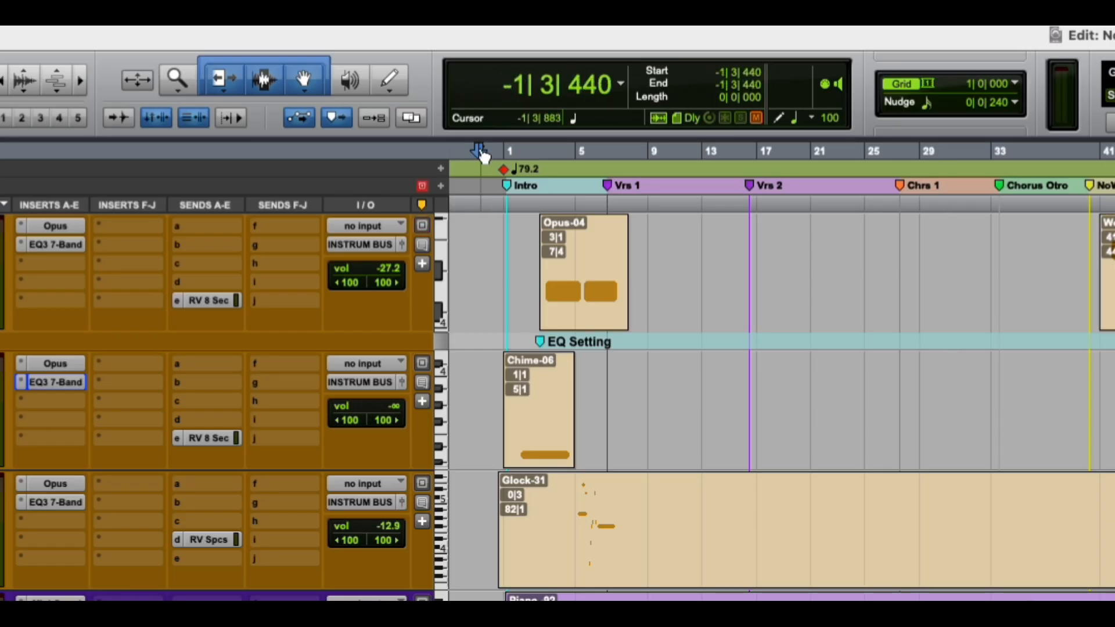
{"action": "mouse_move", "coordinate": [477, 151]}
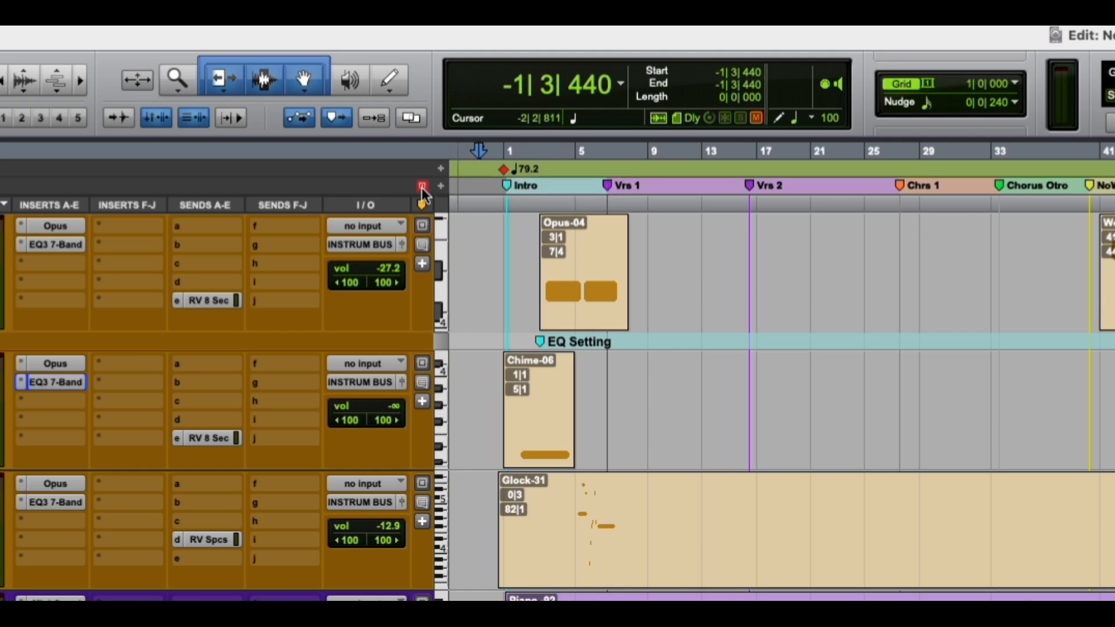
{"action": "mouse_move", "coordinate": [423, 198]}
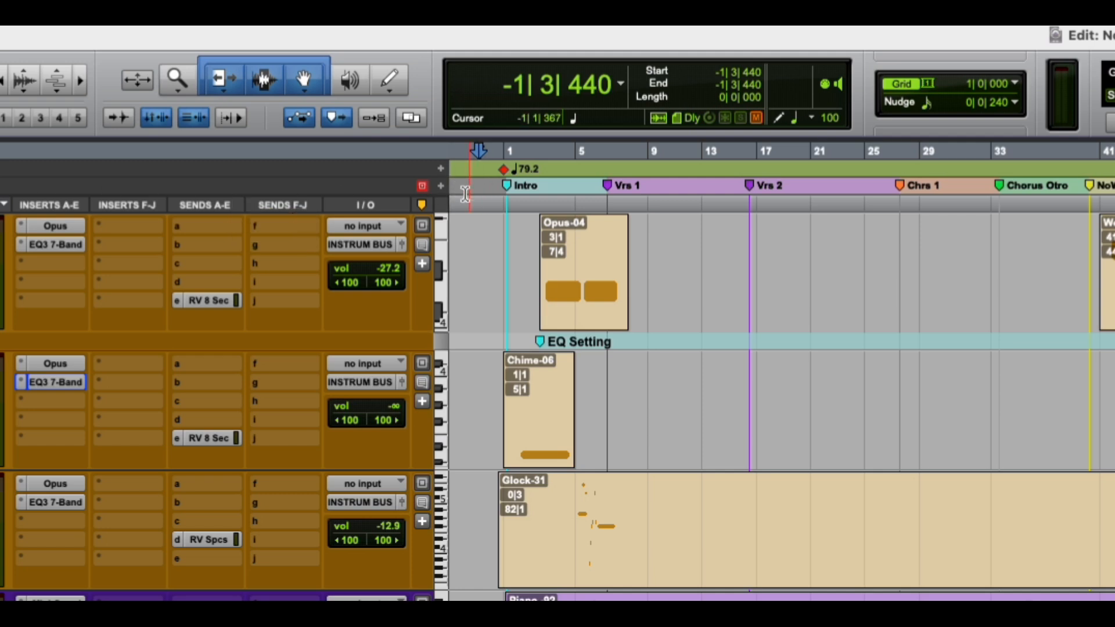
{"action": "mouse_move", "coordinate": [440, 186]}
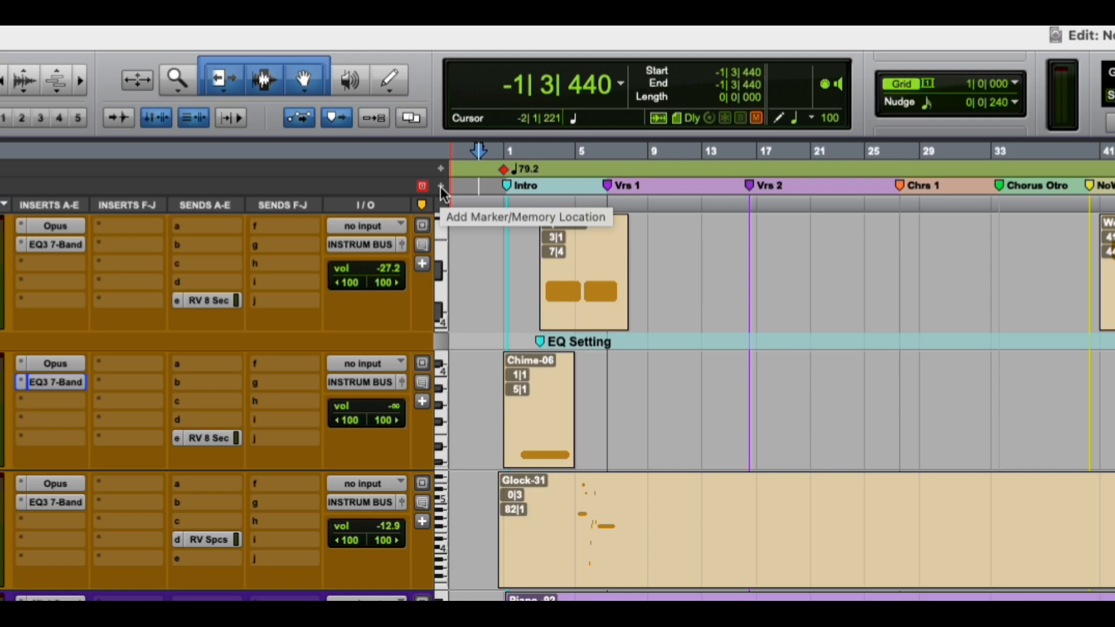
{"action": "left_click", "coordinate": [439, 186]}
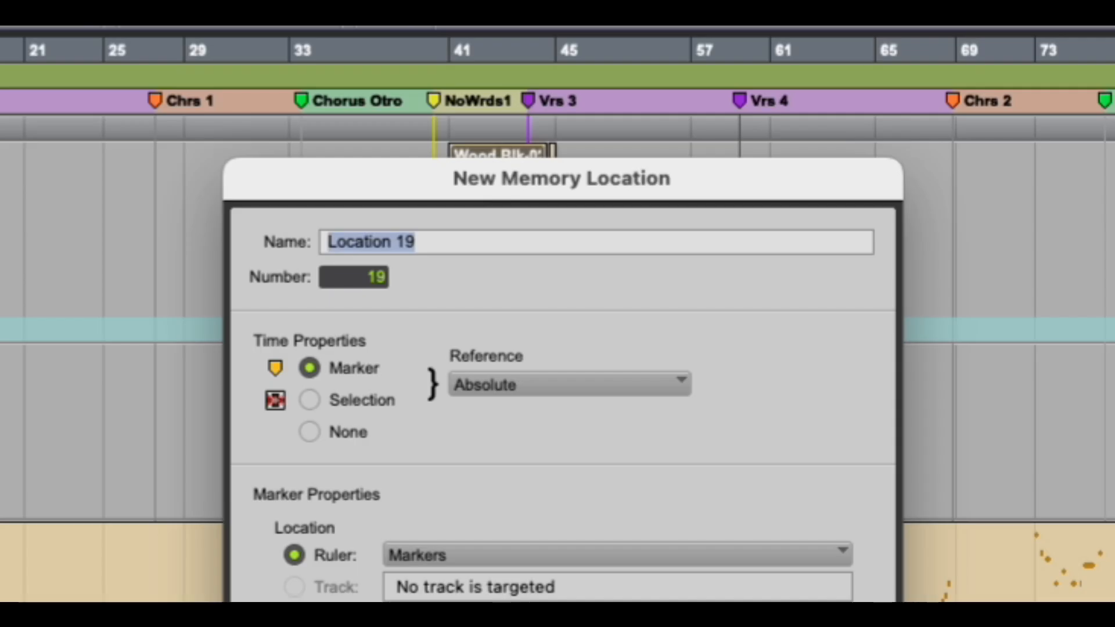
{"action": "mouse_move", "coordinate": [646, 215]}
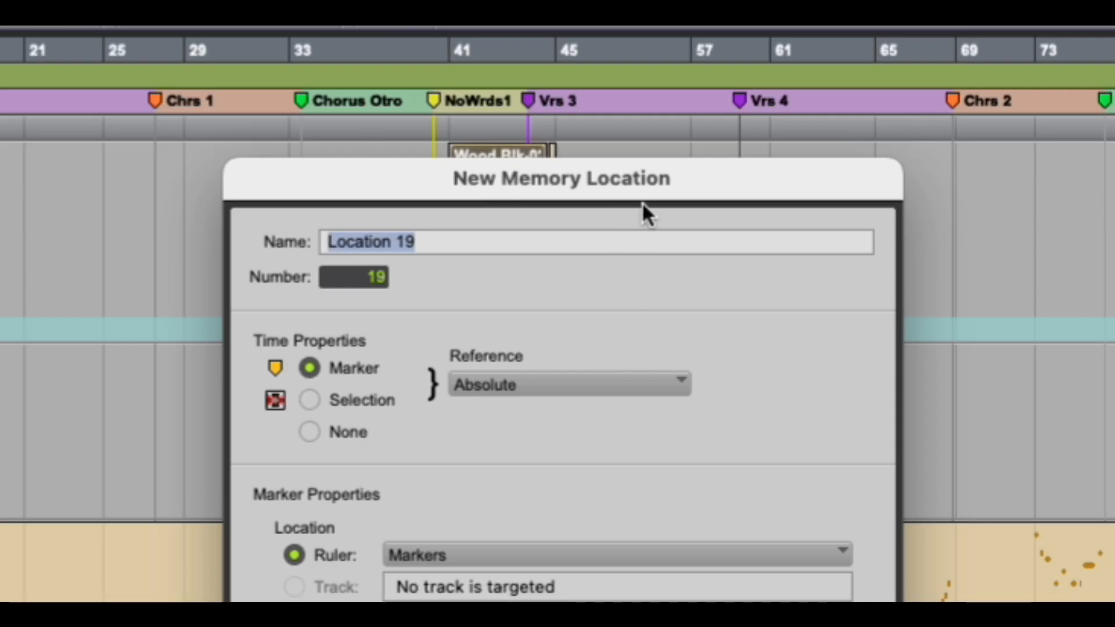
{"action": "mouse_move", "coordinate": [475, 280]}
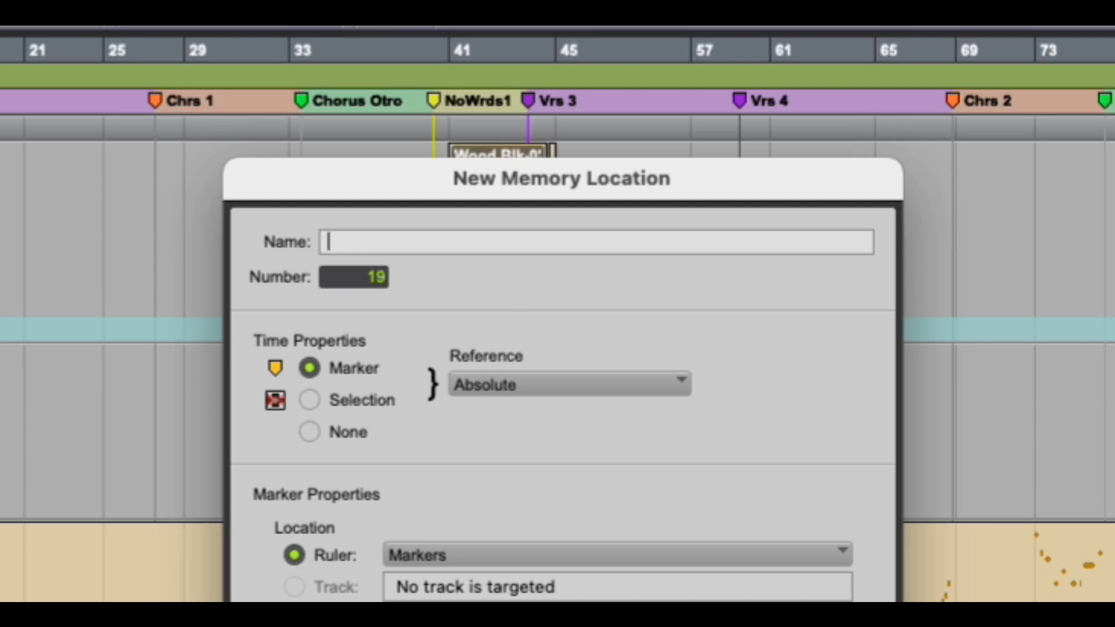
- Name the marker Start, untick Window Configuration, add comment Start Bounce, and confirm
{"action": "type", "text": "Start"}
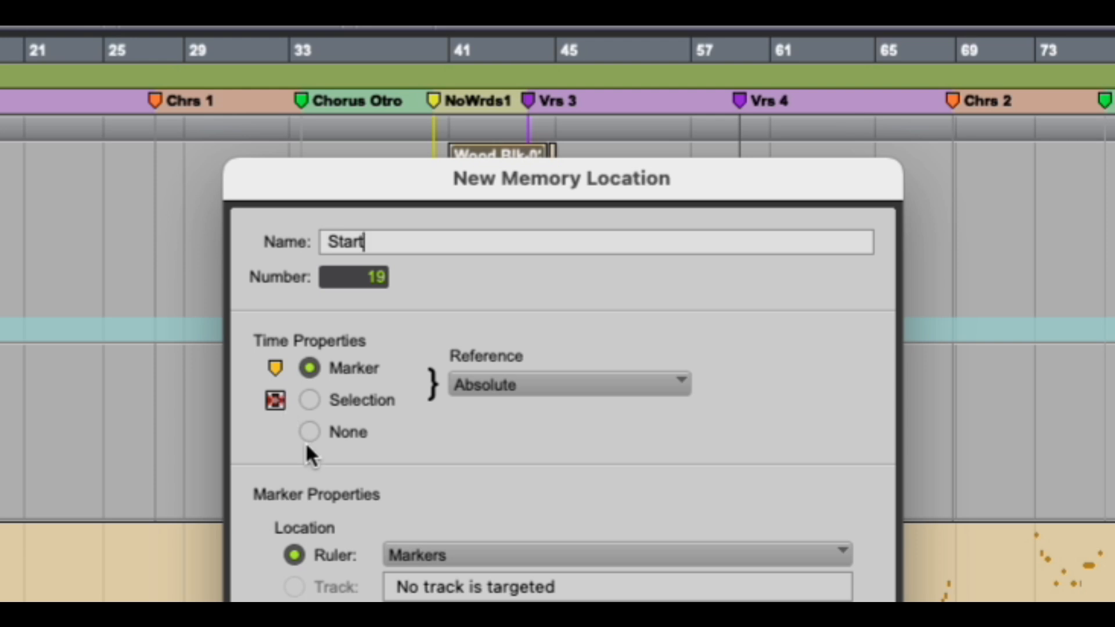
{"action": "scroll", "scroll_direction": "down", "scroll_amount": 3}
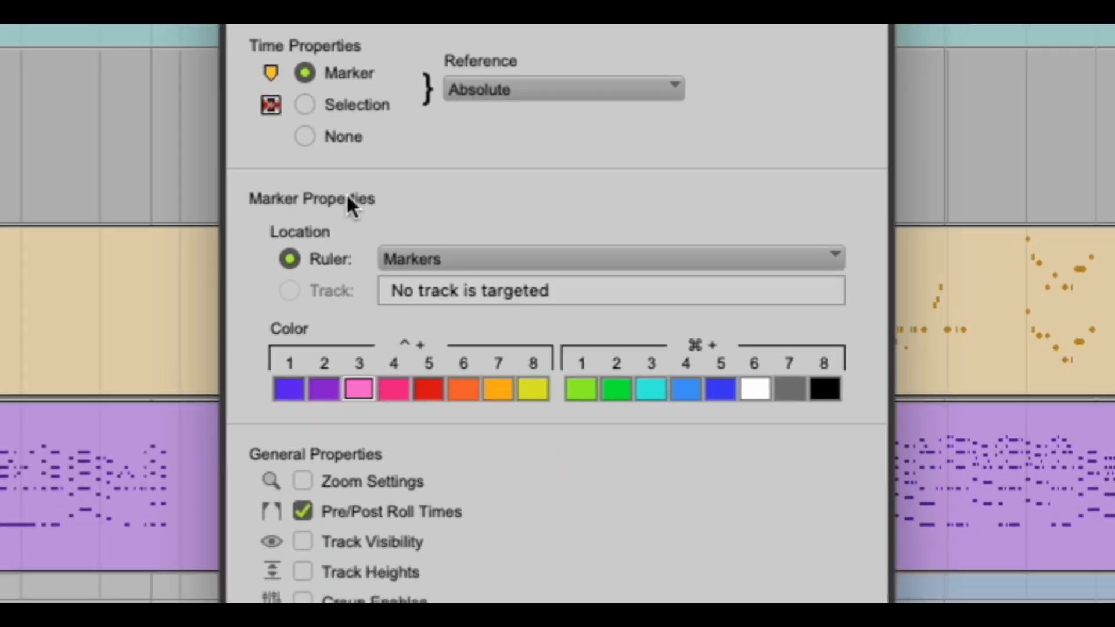
{"action": "scroll", "scroll_direction": "down", "scroll_amount": 3}
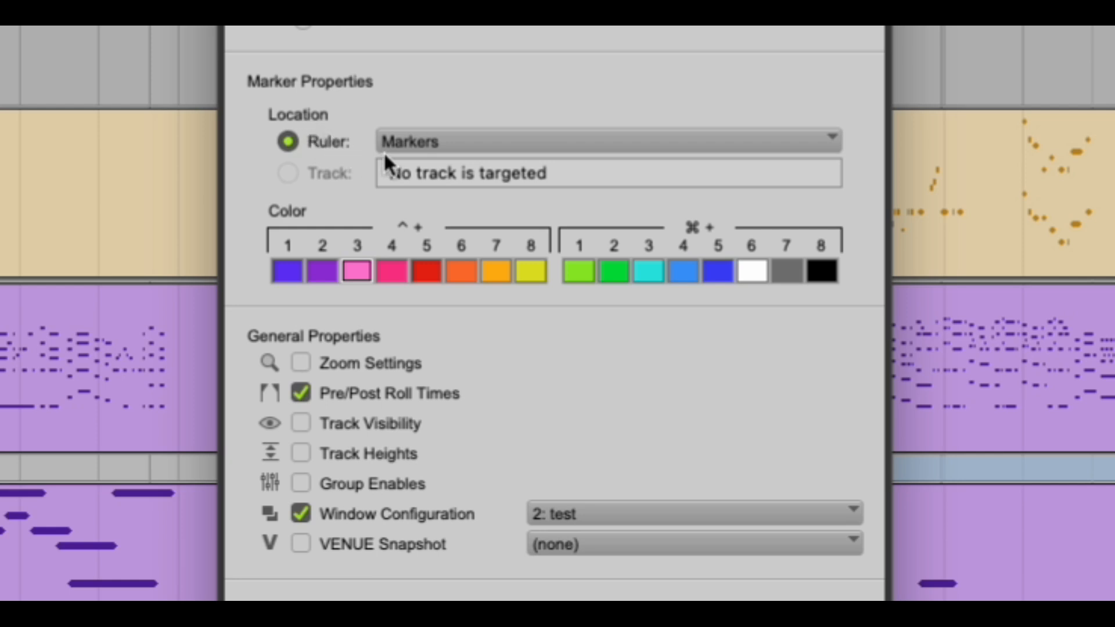
{"action": "mouse_move", "coordinate": [442, 153]}
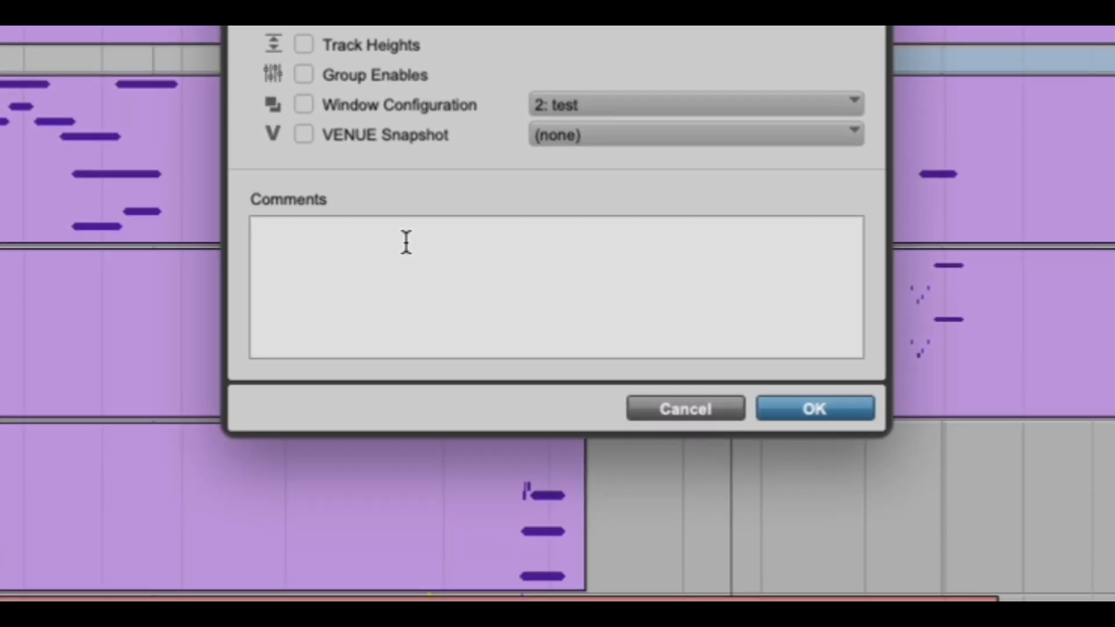
{"action": "type", "text": "Start B"}
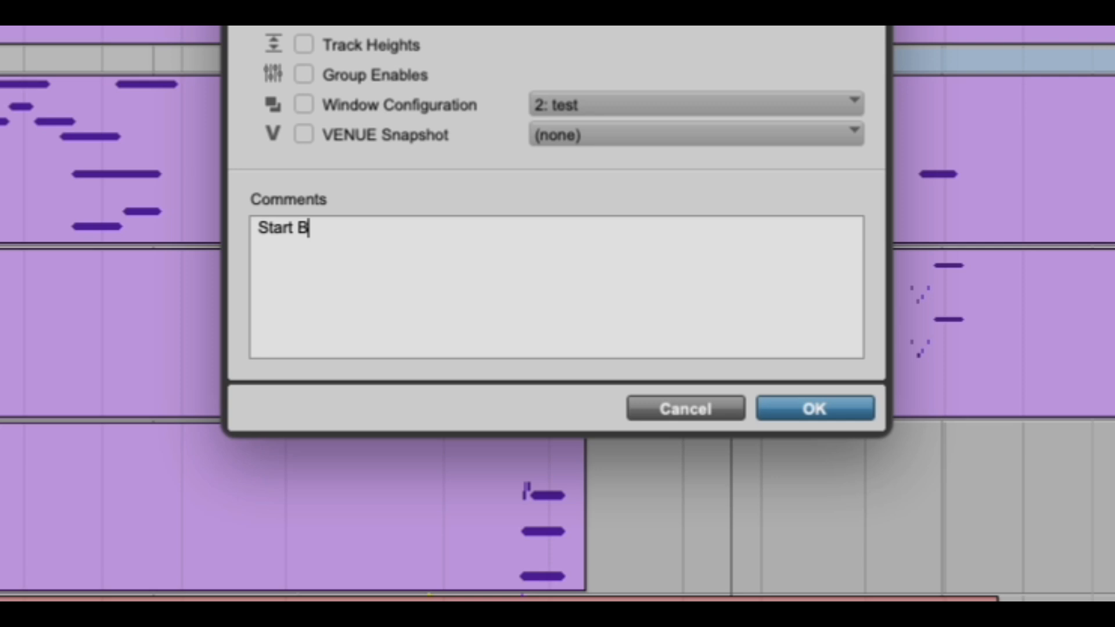
{"action": "type", "text": "ounce"}
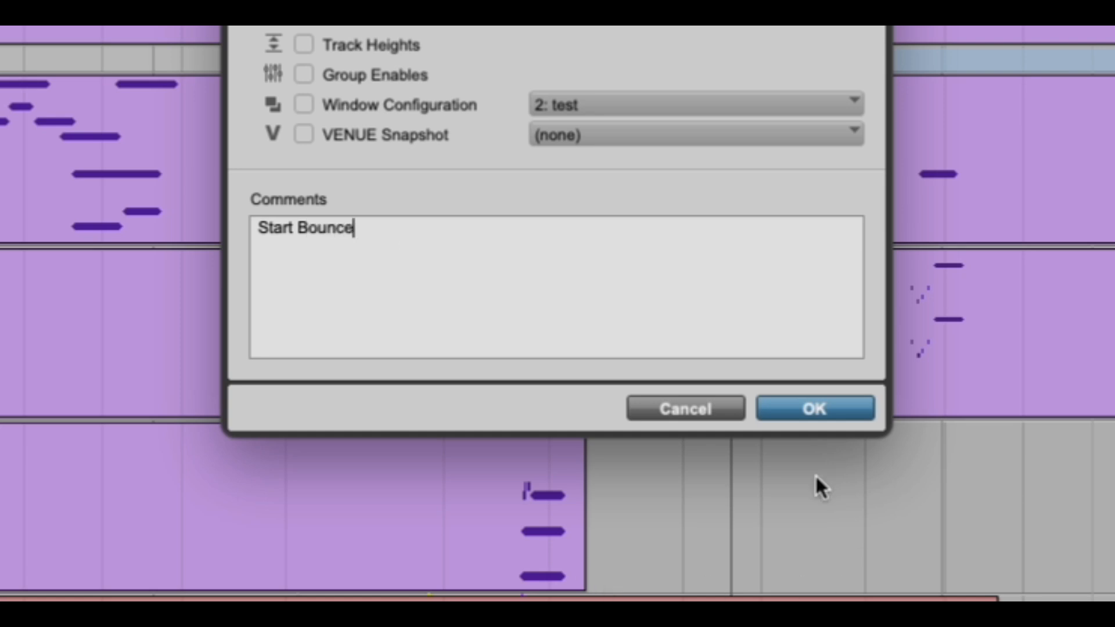
{"action": "left_click", "coordinate": [814, 407]}
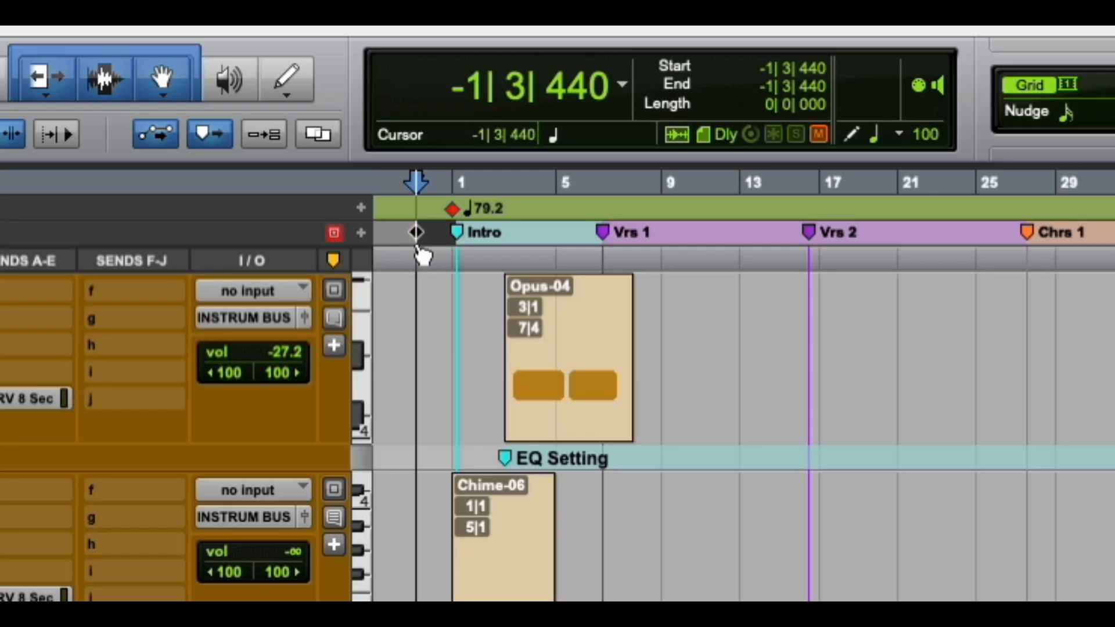
- Show the Memory Locations list, now including the Start marker with its Start Bounce comment
{"action": "left_click", "coordinate": [416, 232]}
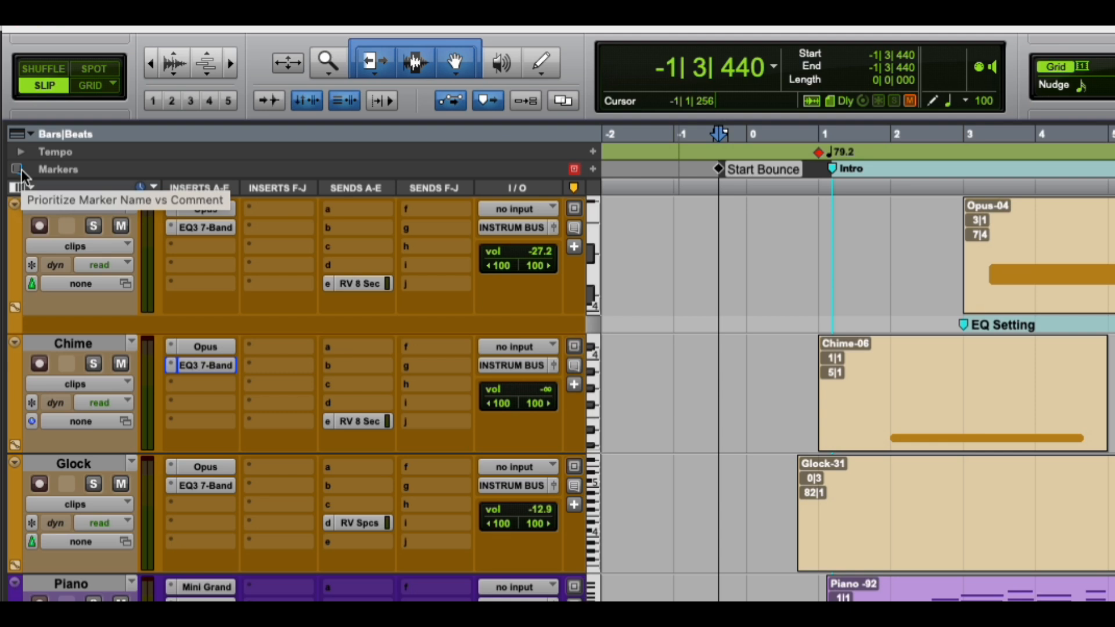
{"action": "mouse_move", "coordinate": [25, 176]}
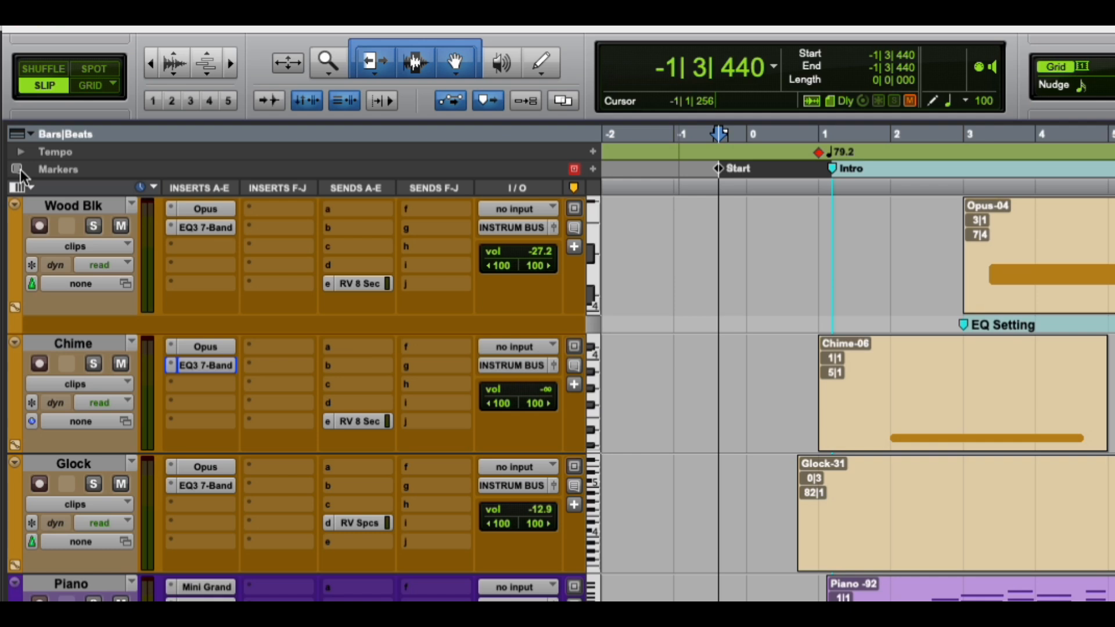
{"action": "left_click", "coordinate": [773, 186]}
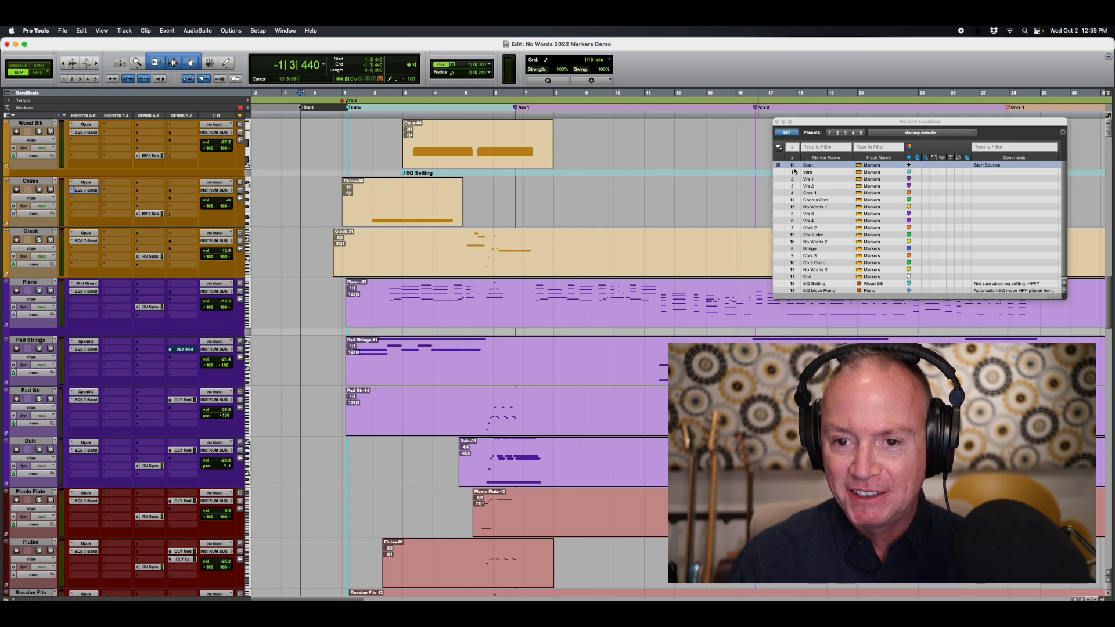
{"action": "mouse_move", "coordinate": [818, 170]}
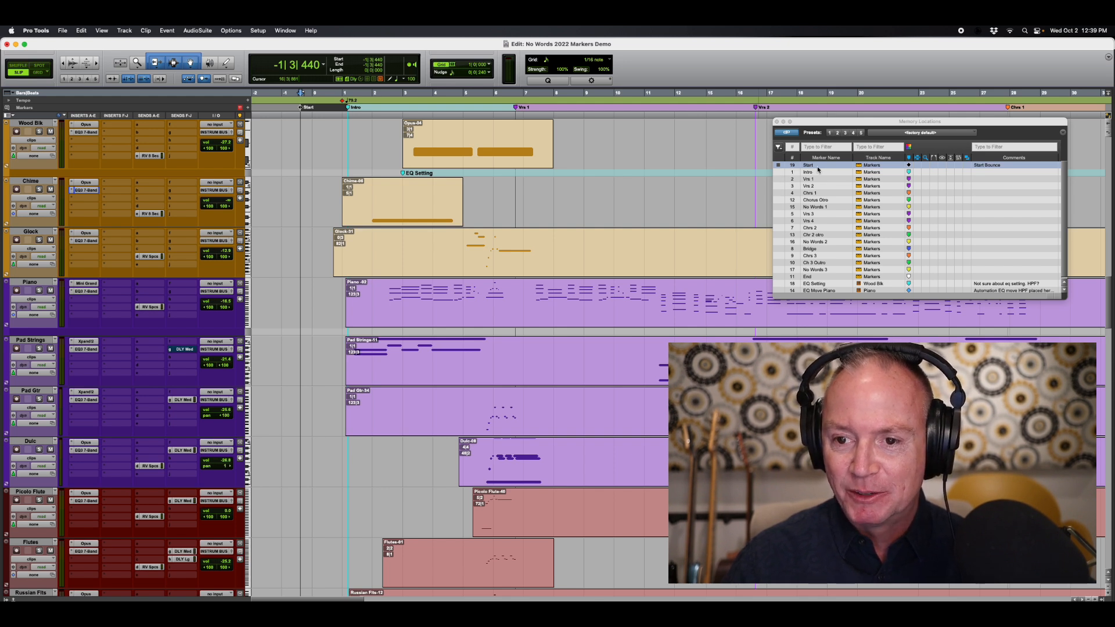
{"action": "mouse_move", "coordinate": [970, 171]}
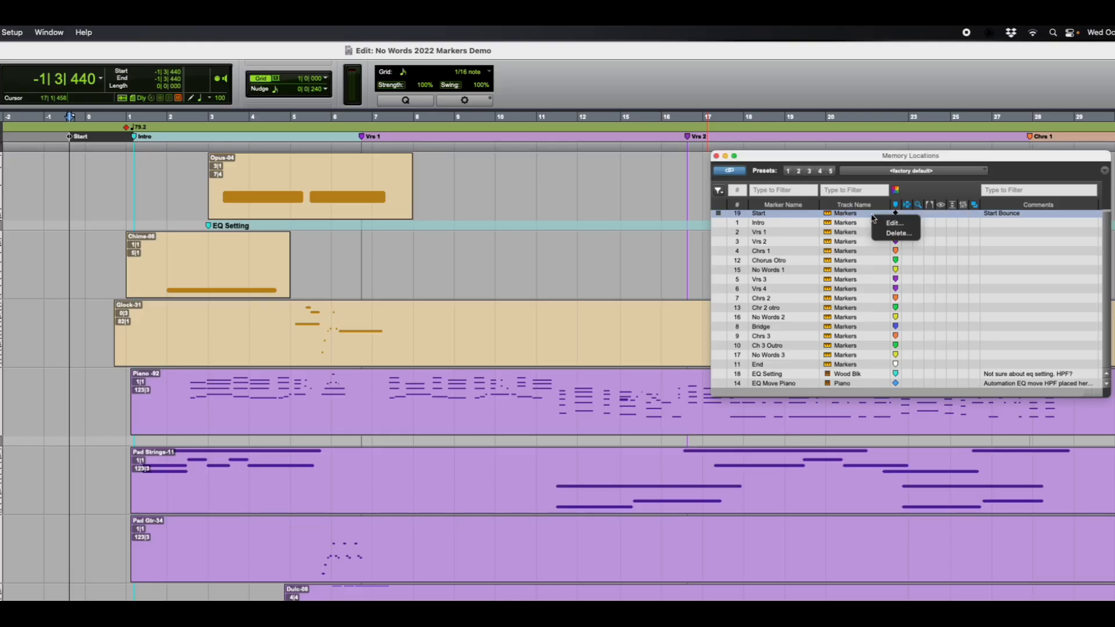
- Delete the Start marker from the Memory Locations list
{"action": "left_click", "coordinate": [898, 232]}
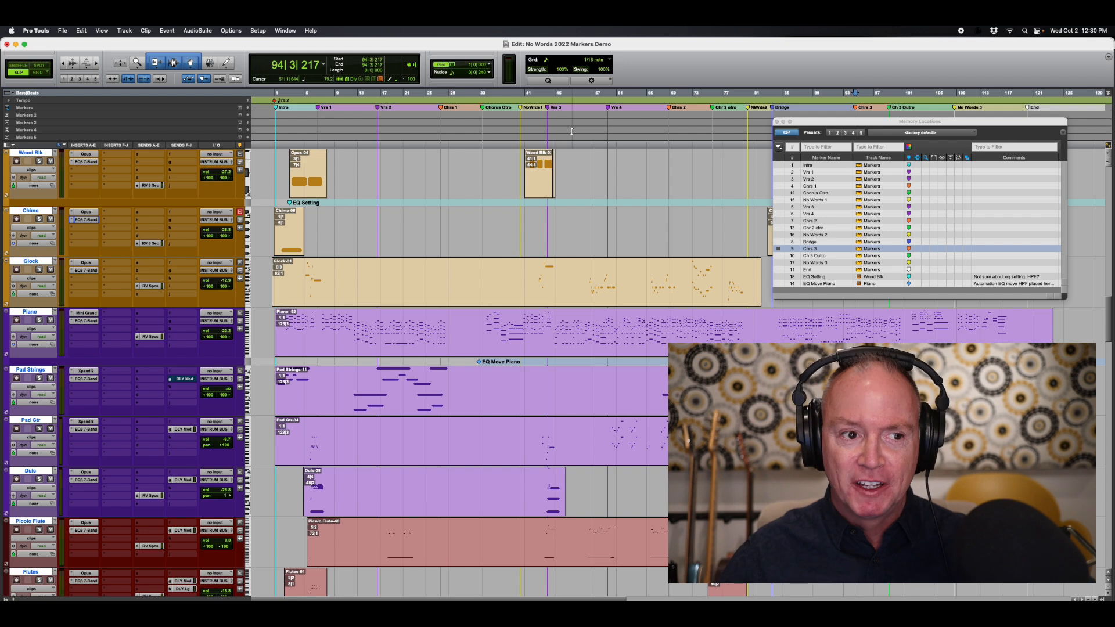
{"action": "mouse_move", "coordinate": [130, 118]}
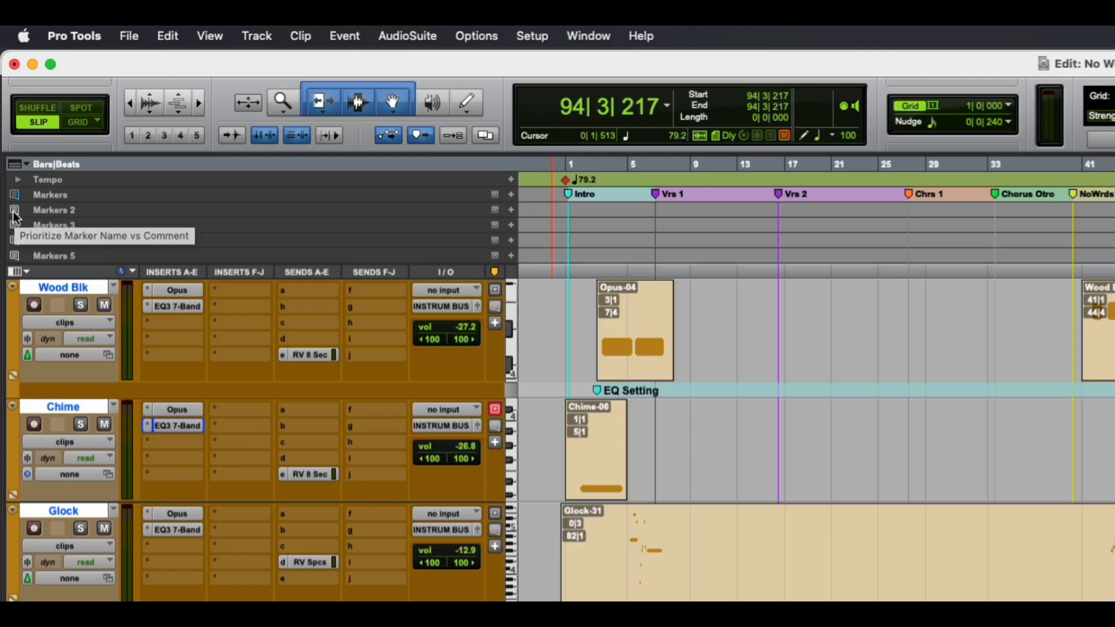
{"action": "mouse_move", "coordinate": [27, 191]}
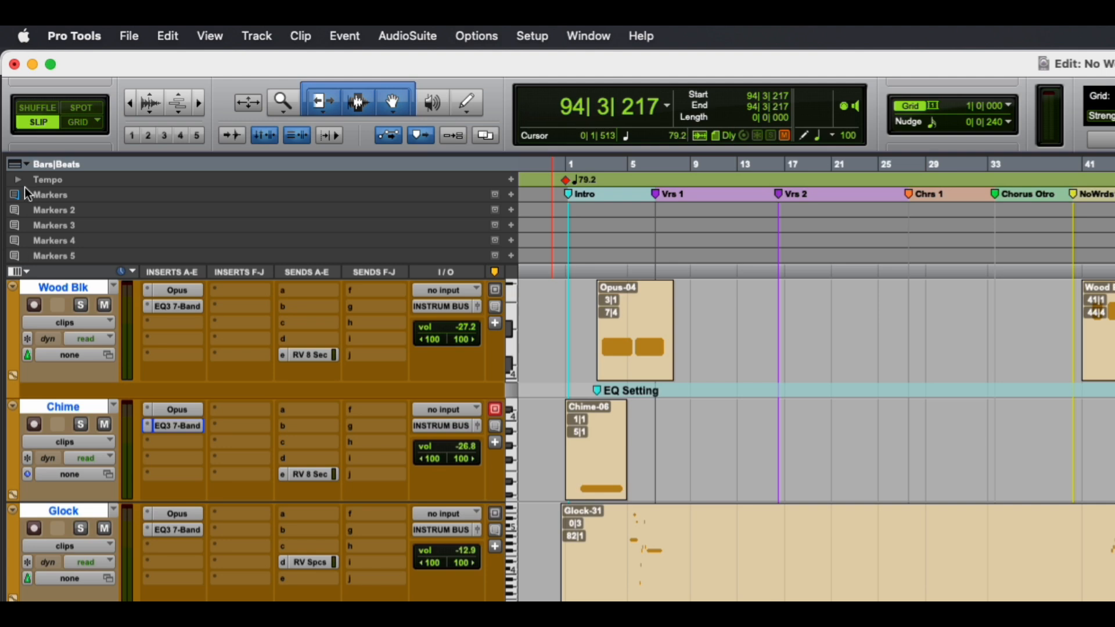
{"action": "mouse_move", "coordinate": [18, 189]}
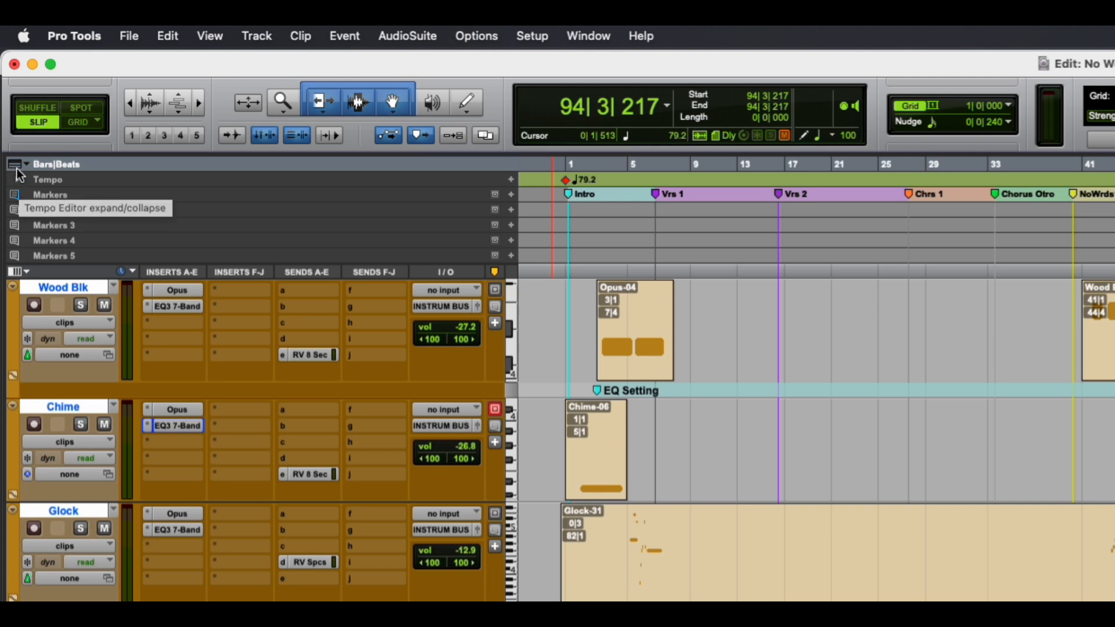
- Show the Markers 2 through Markers 5 rulers above the tracks via the ruler view selector
{"action": "left_click", "coordinate": [17, 164]}
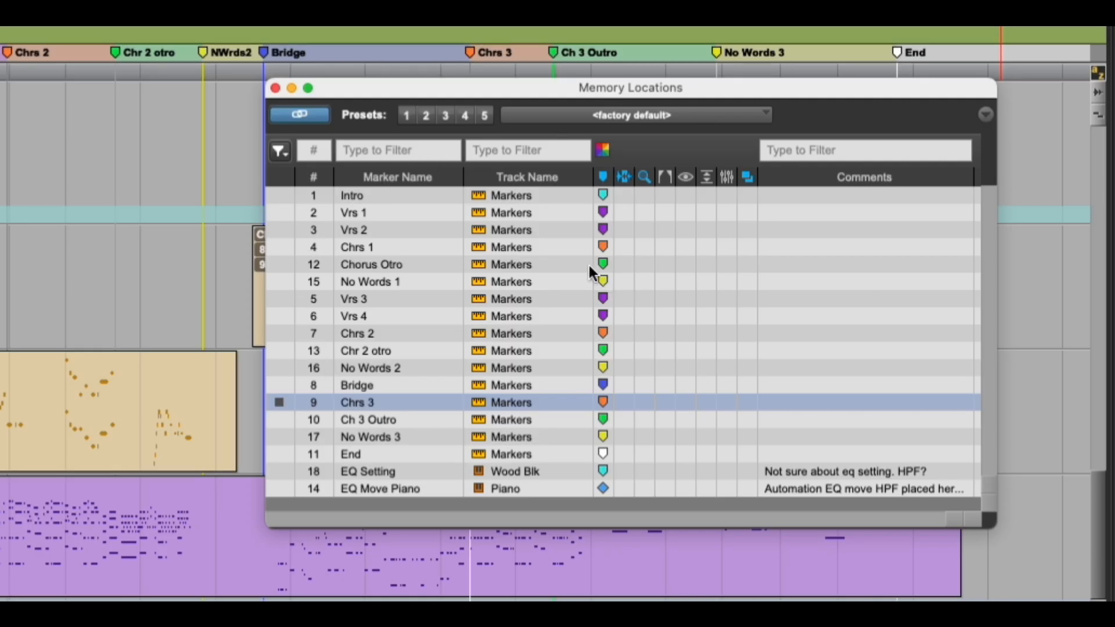
{"action": "mouse_move", "coordinate": [516, 238]}
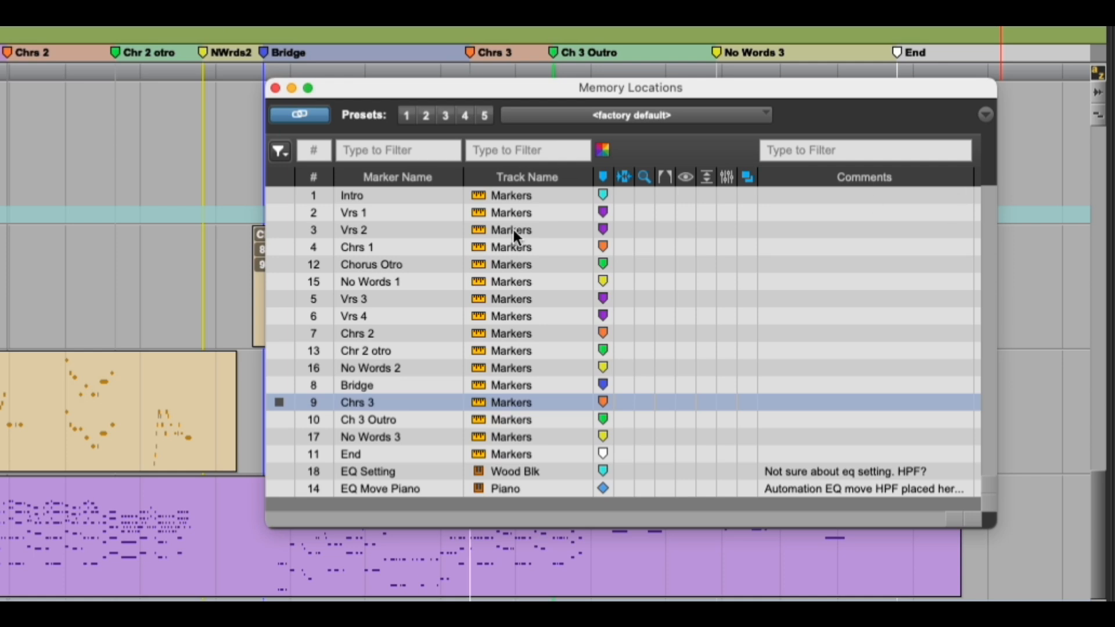
{"action": "mouse_move", "coordinate": [373, 347]}
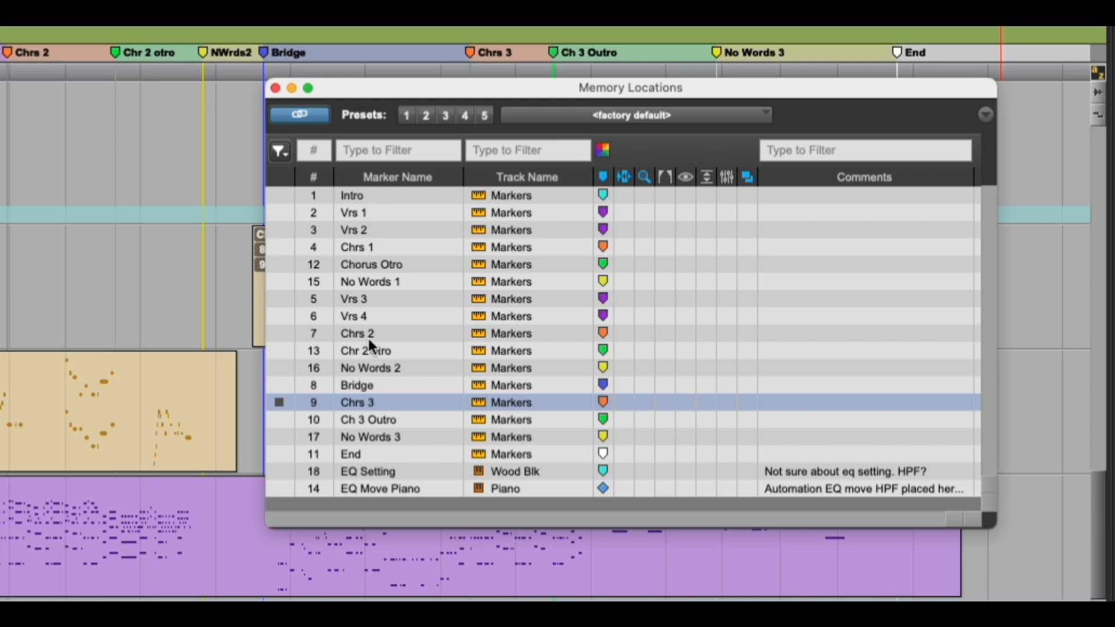
{"action": "mouse_move", "coordinate": [423, 188]}
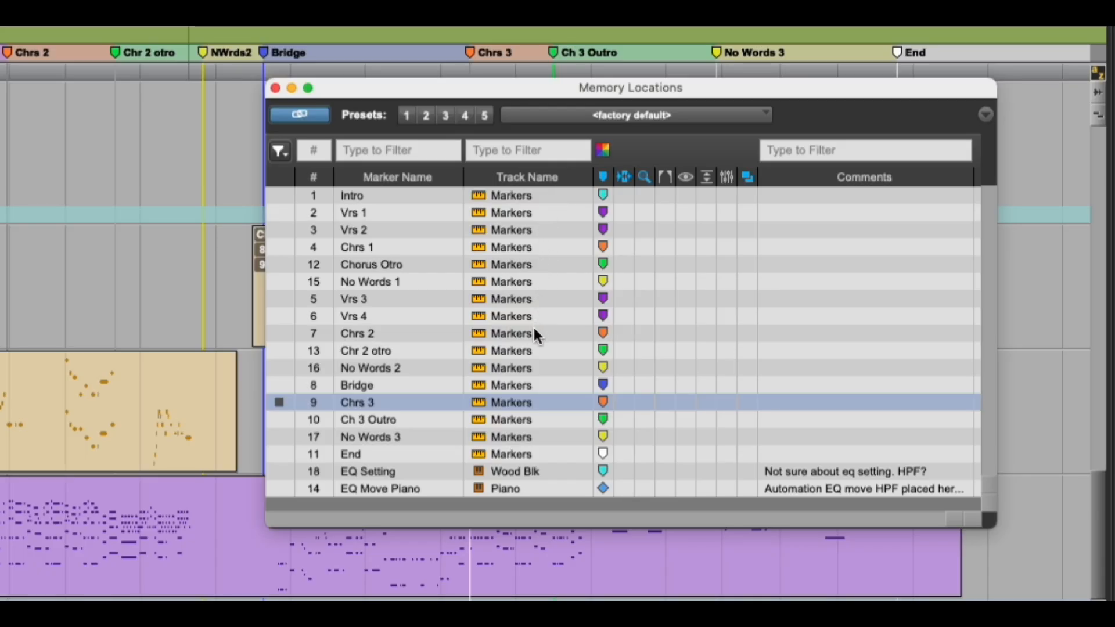
{"action": "mouse_move", "coordinate": [541, 396]}
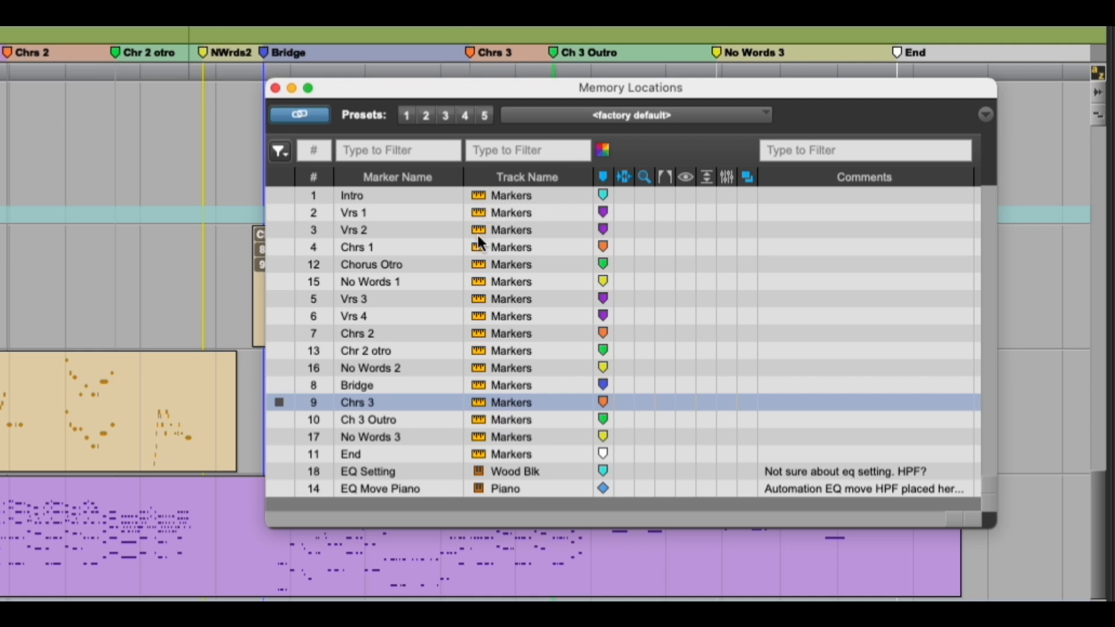
{"action": "mouse_move", "coordinate": [482, 464]}
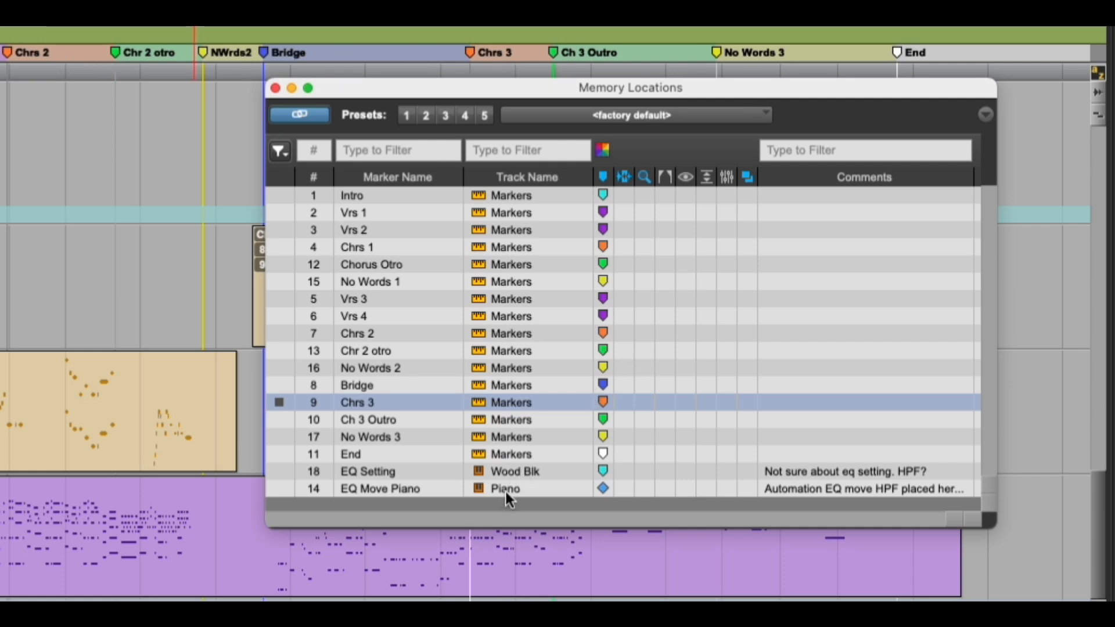
{"action": "mouse_move", "coordinate": [522, 492]}
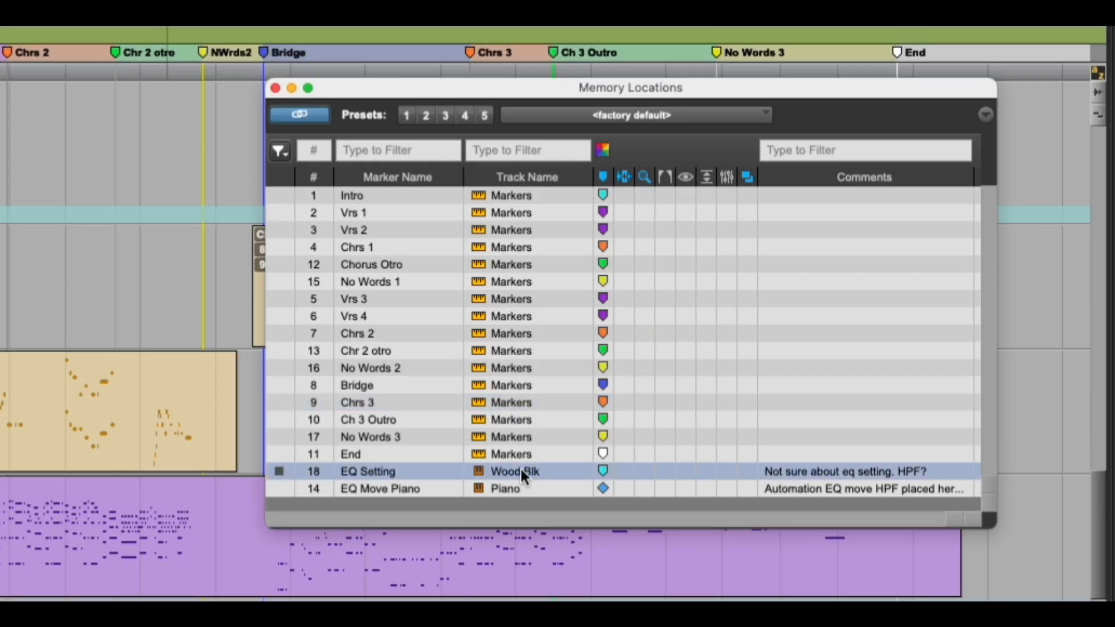
{"action": "left_click", "coordinate": [275, 87]}
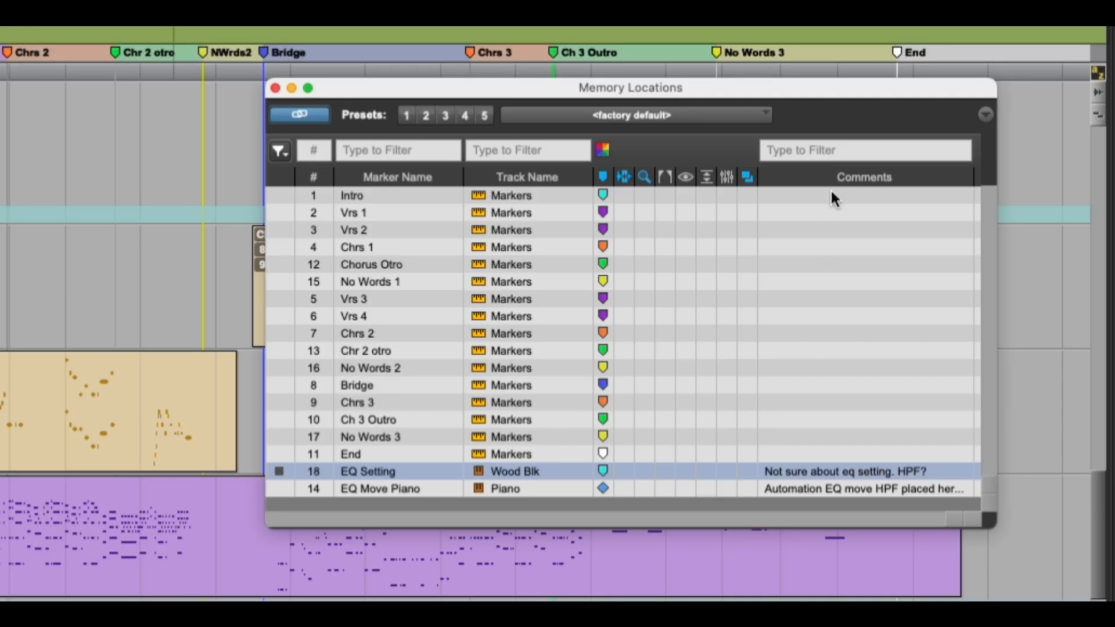
{"action": "mouse_move", "coordinate": [821, 489]}
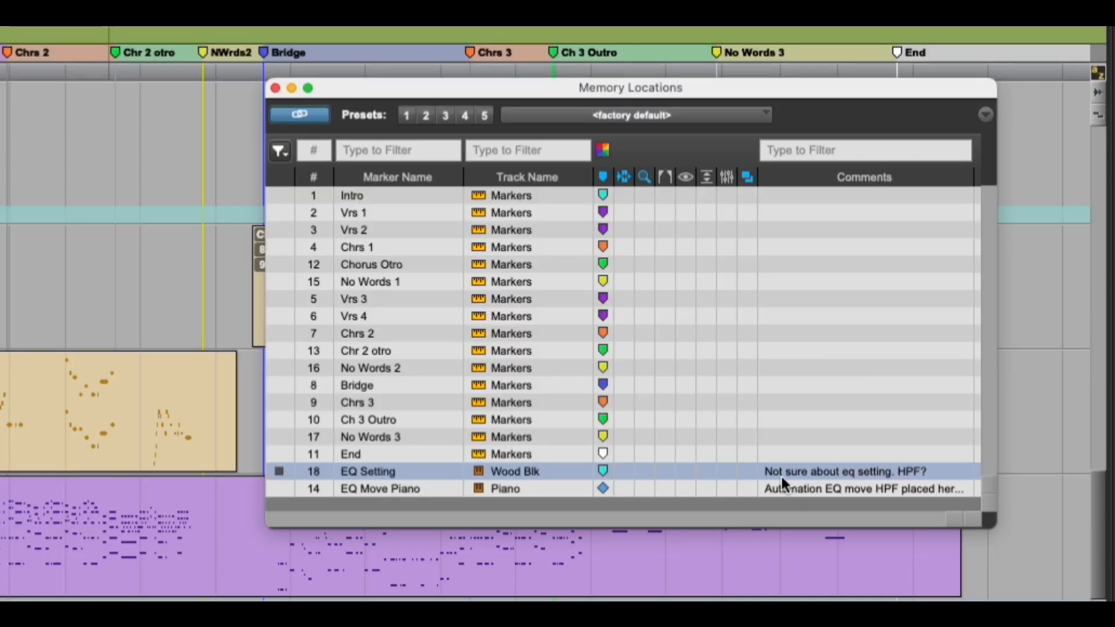
{"action": "mouse_move", "coordinate": [857, 489]}
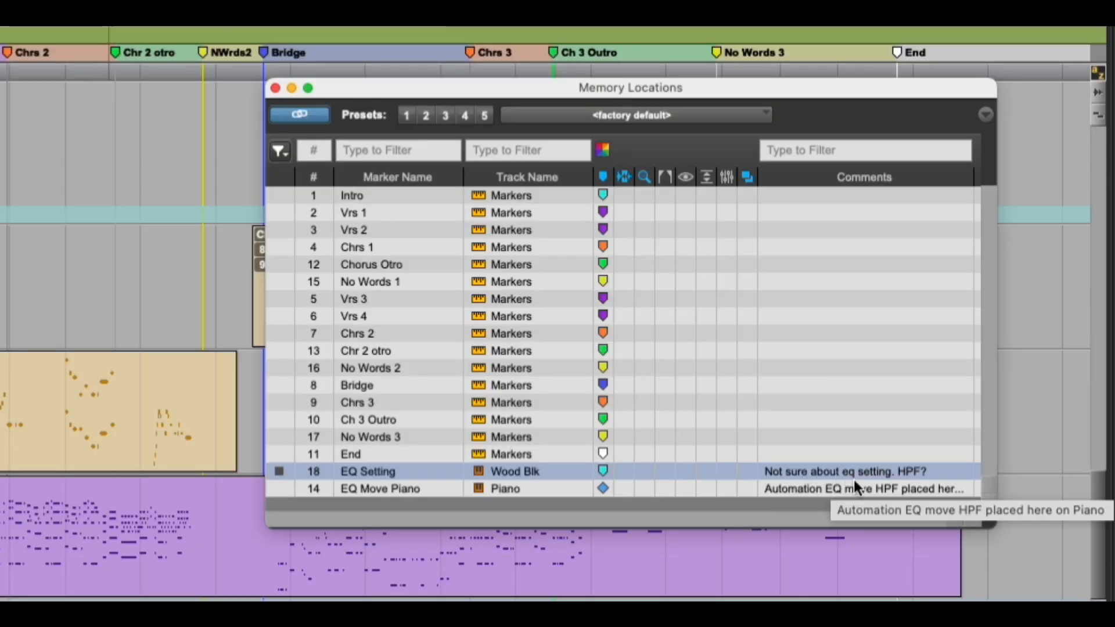
{"action": "mouse_move", "coordinate": [932, 487]}
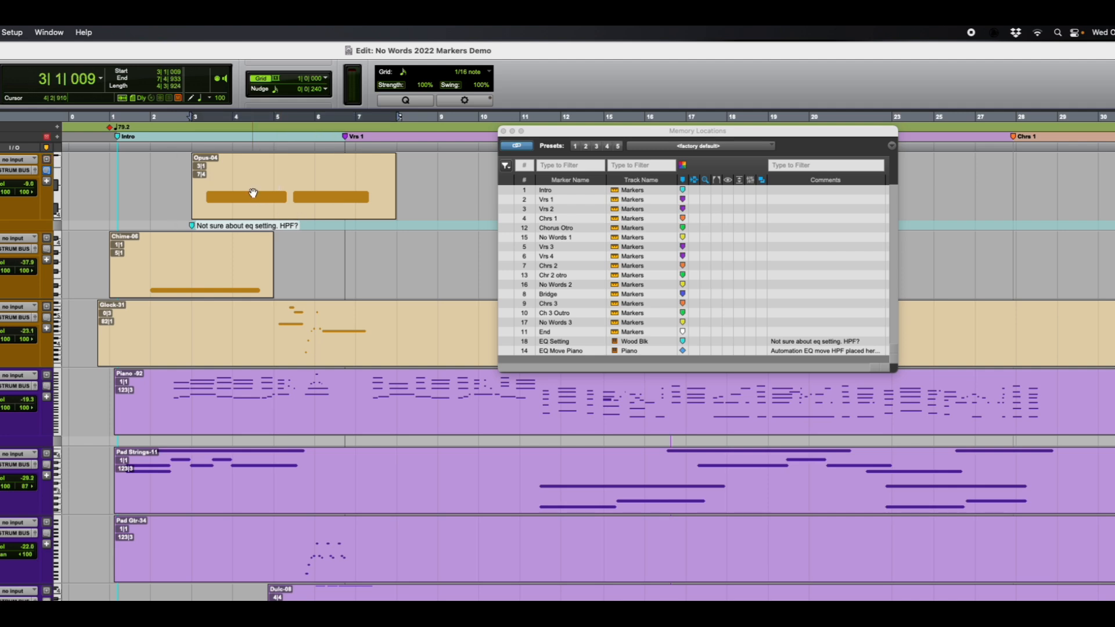
- Start a new memory location, number 19, from the Memory Locations window
{"action": "left_click", "coordinate": [252, 185]}
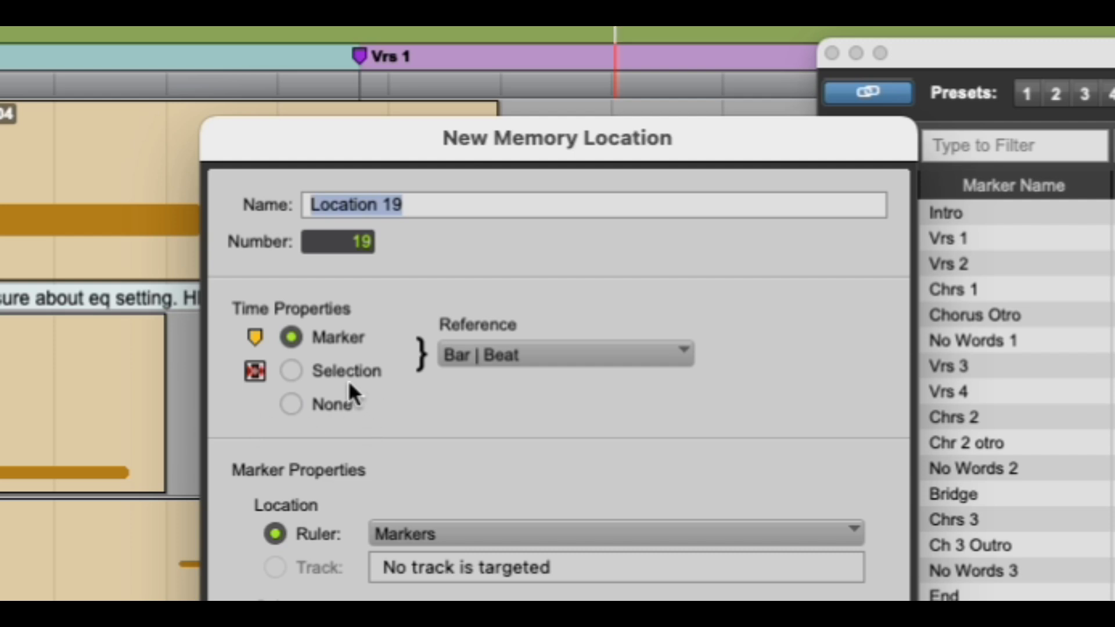
- Make location 19 a Selection storing zoom settings and track heights, with comment Test
{"action": "left_click", "coordinate": [292, 370]}
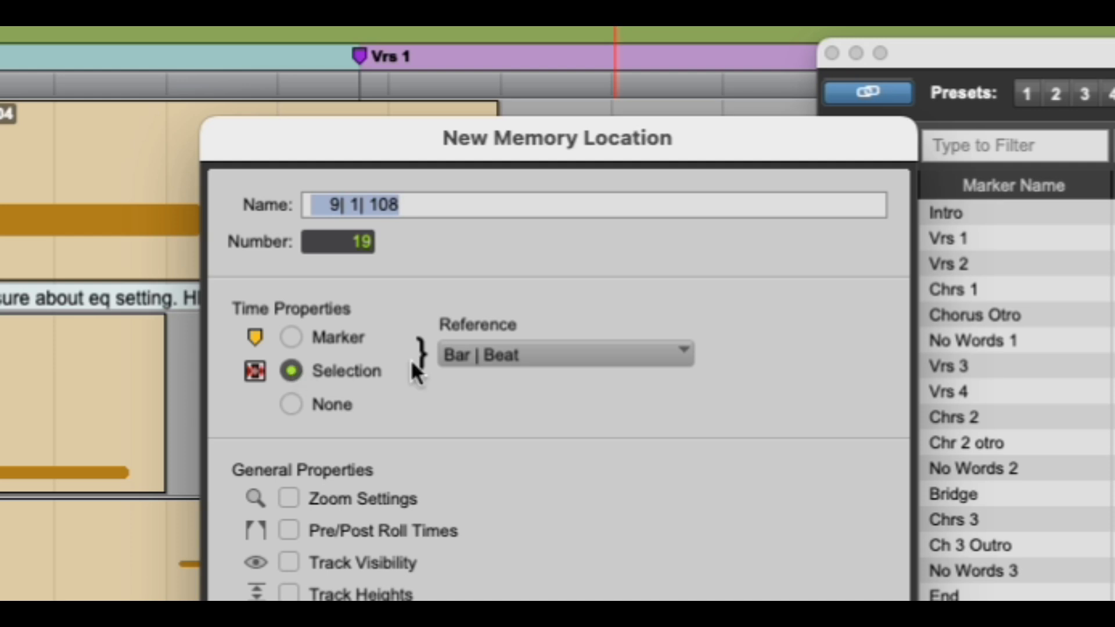
{"action": "mouse_move", "coordinate": [983, 65]}
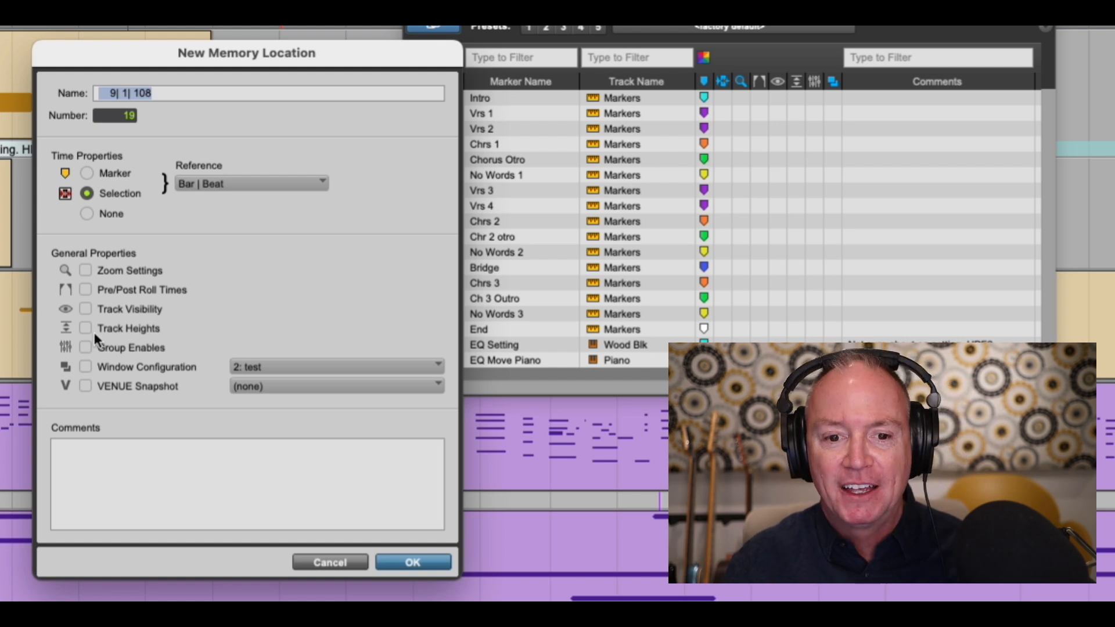
{"action": "mouse_move", "coordinate": [128, 376]}
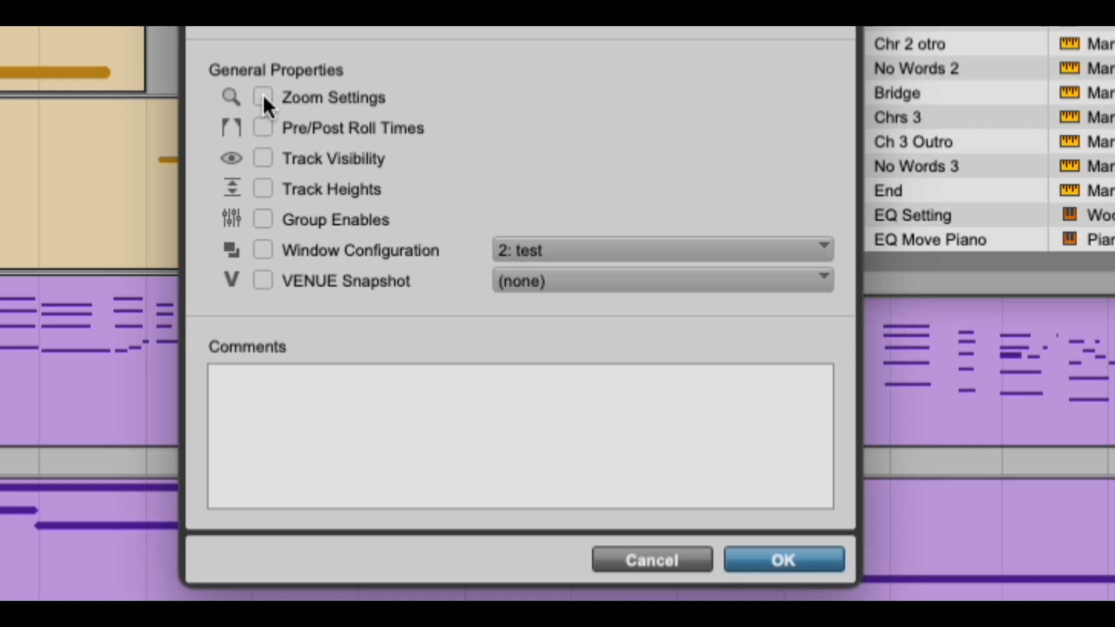
{"action": "left_click", "coordinate": [264, 97]}
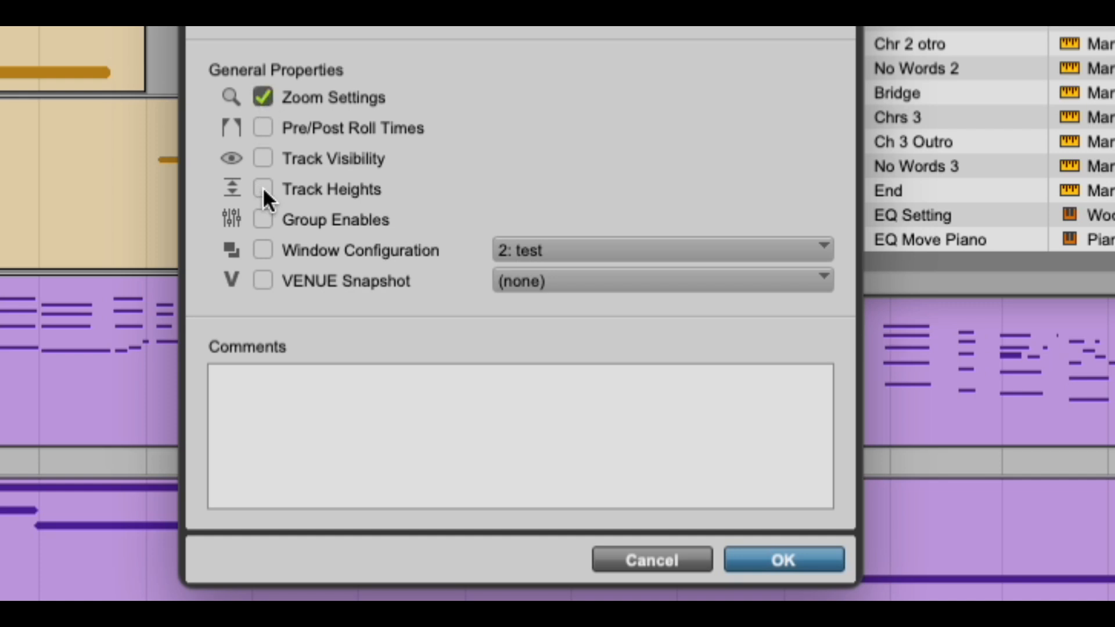
{"action": "left_click", "coordinate": [264, 189]}
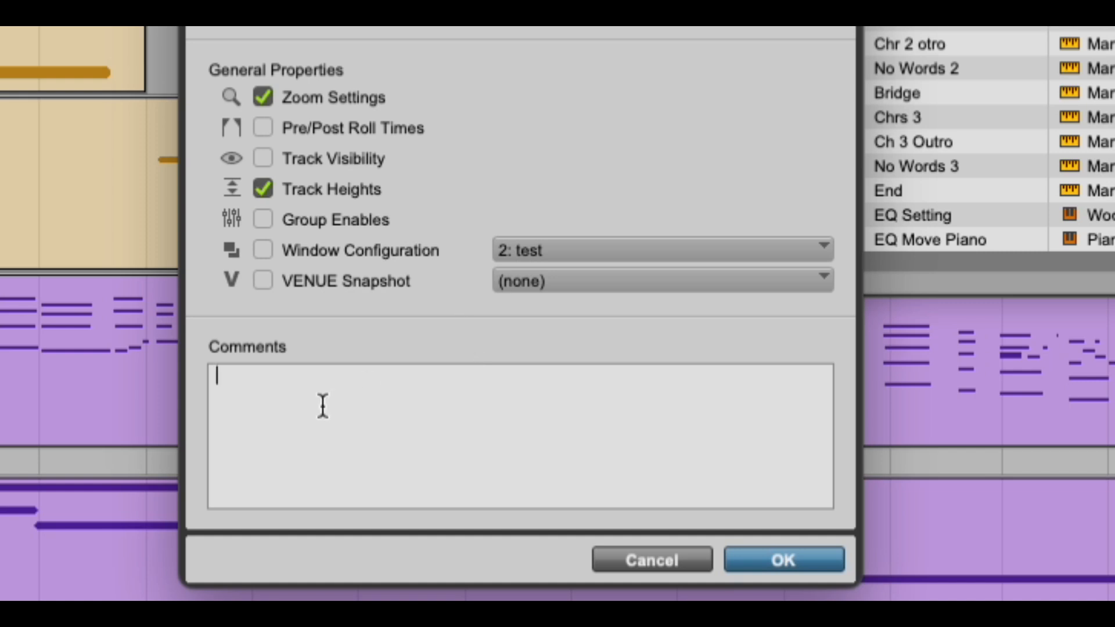
{"action": "type", "text": "Test"}
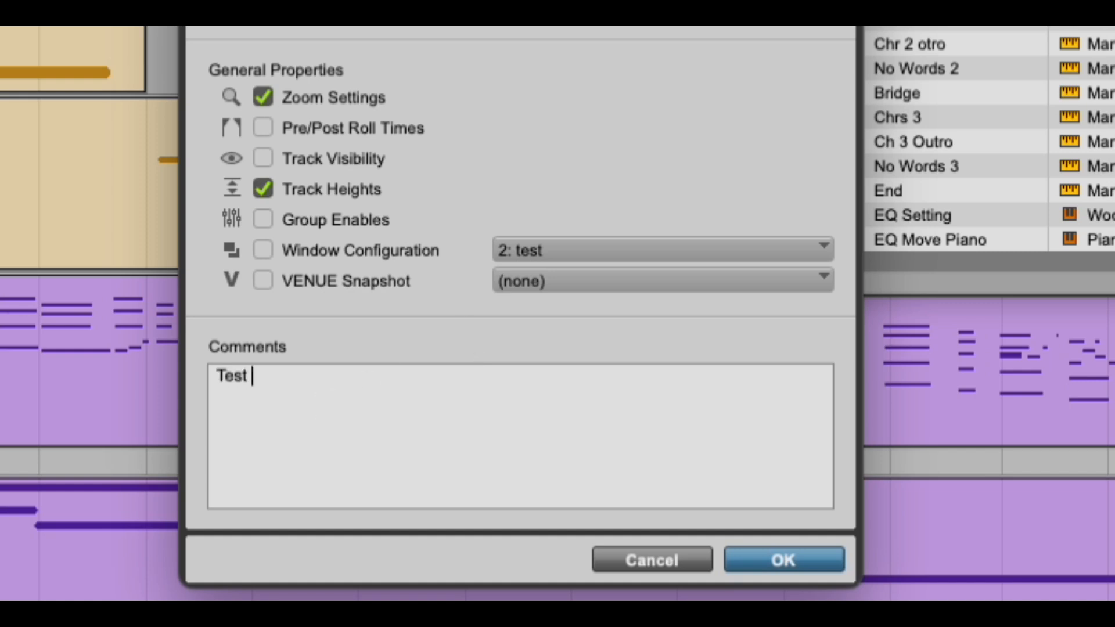
- Save location 19, jump to the Bridge marker, then recall the 9|1|108 selection location
{"action": "left_click", "coordinate": [783, 559]}
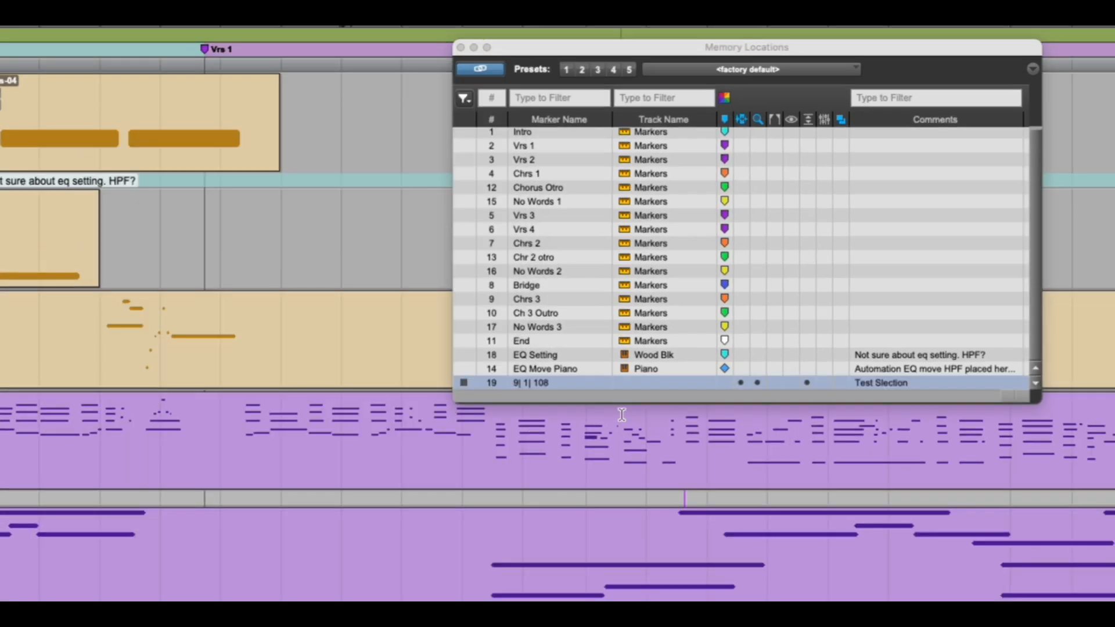
{"action": "mouse_move", "coordinate": [761, 181]}
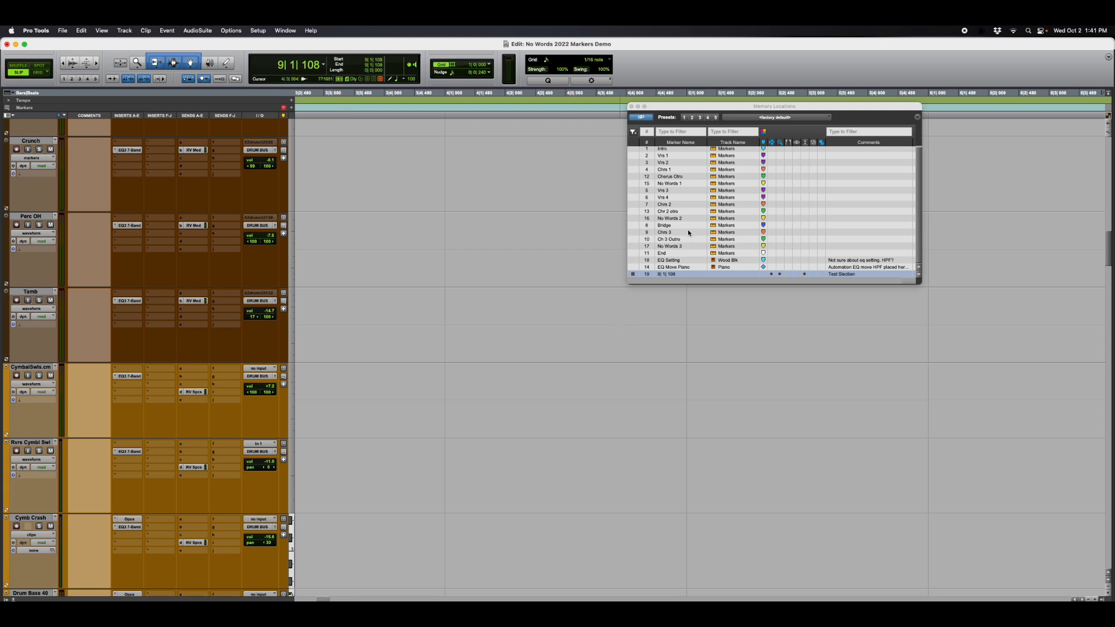
{"action": "left_click", "coordinate": [663, 225]}
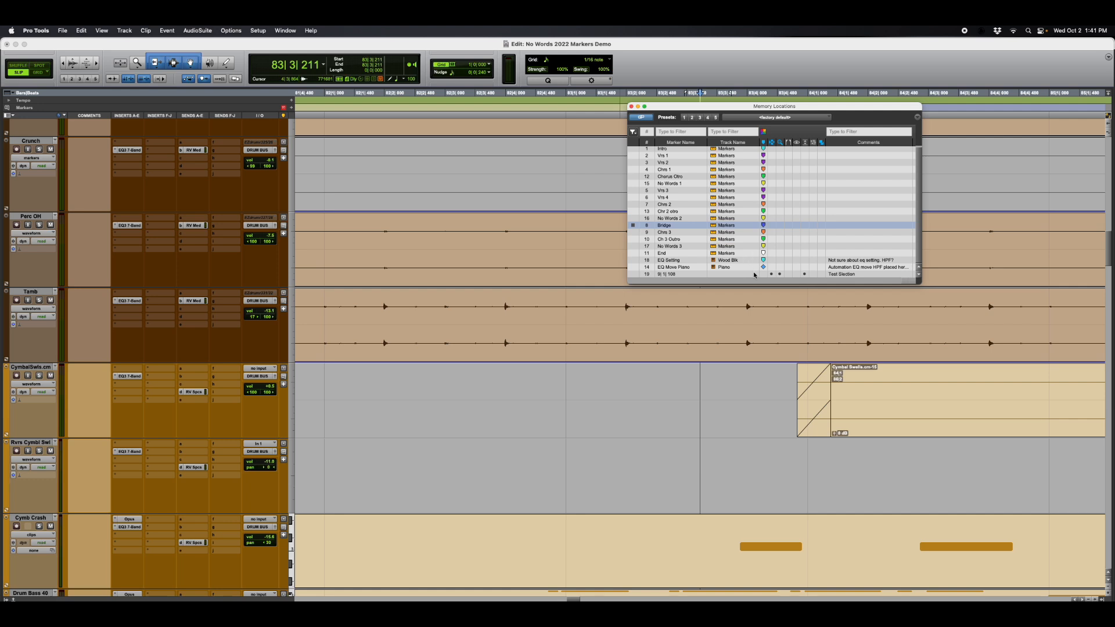
{"action": "mouse_move", "coordinate": [742, 276]}
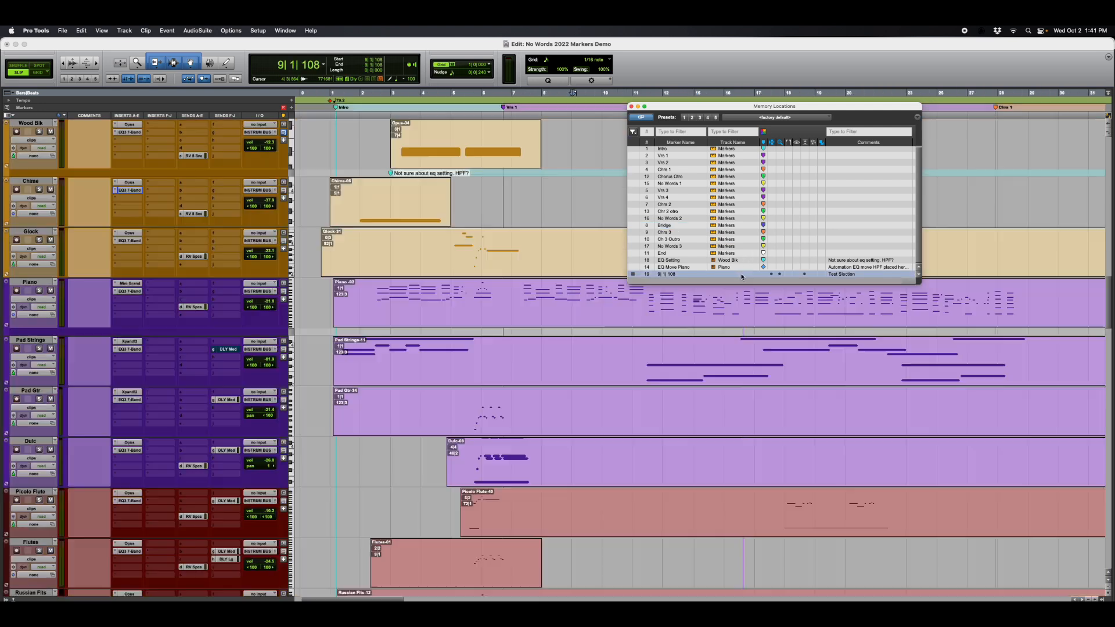
{"action": "left_click", "coordinate": [574, 100]}
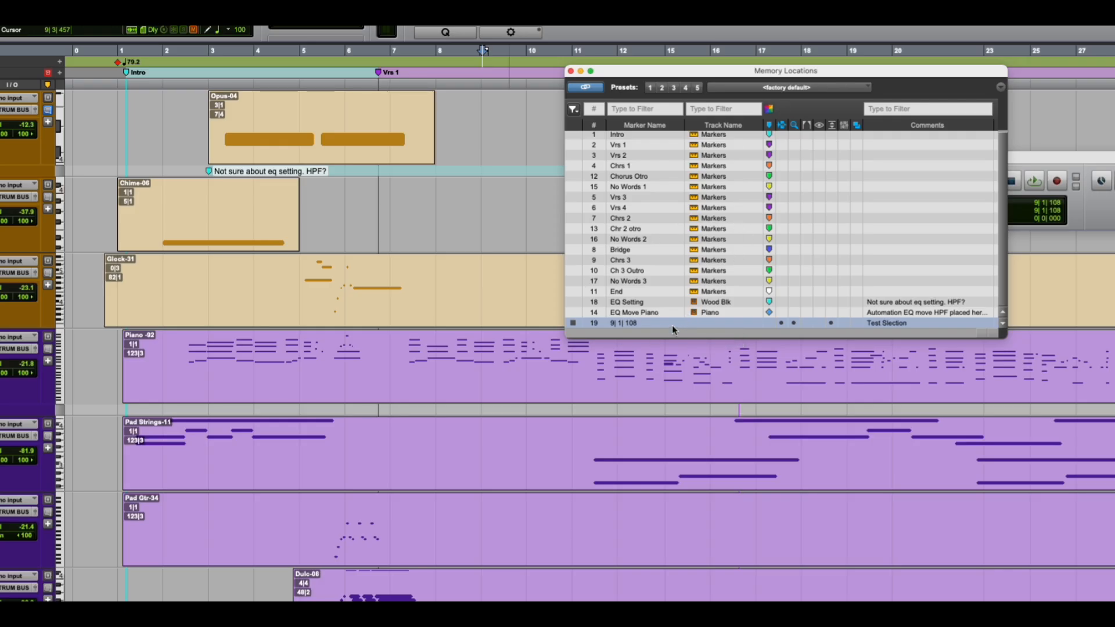
{"action": "mouse_move", "coordinate": [682, 329]}
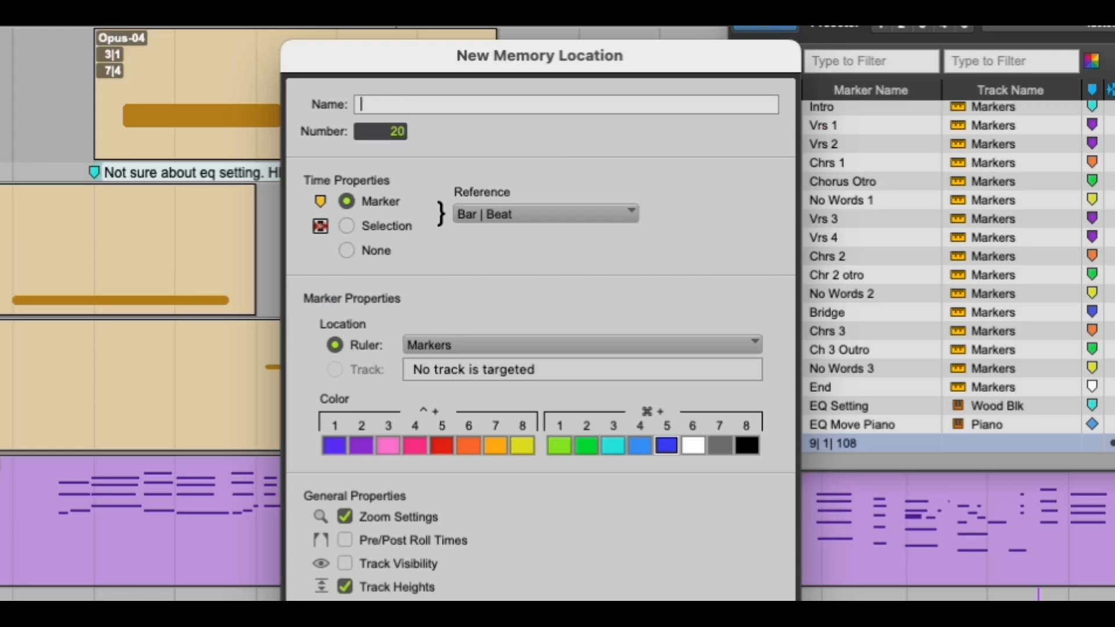
- Name the location 'Test WC None' with Time Properties None and Window Configuration 2: test included
{"action": "type", "text": "Test WC"}
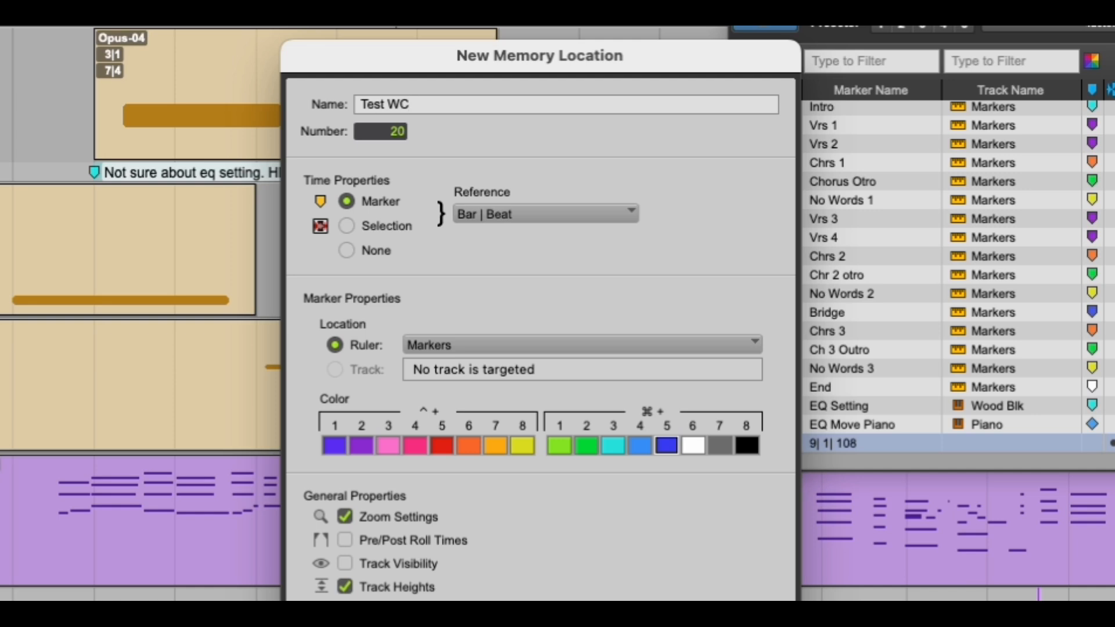
{"action": "type", "text": "None"}
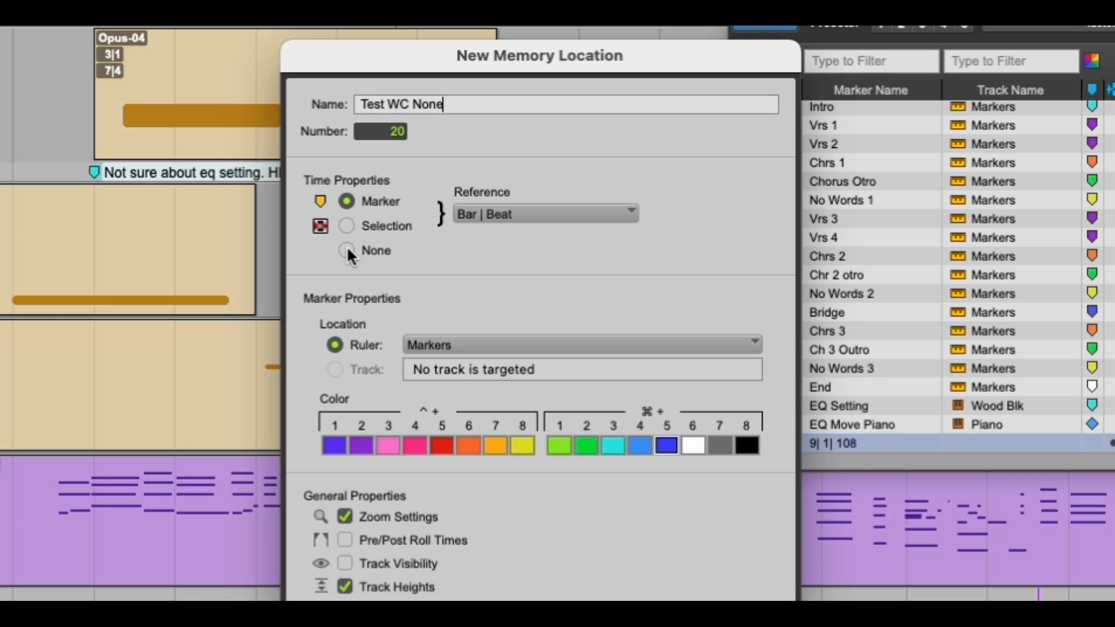
{"action": "left_click", "coordinate": [346, 251]}
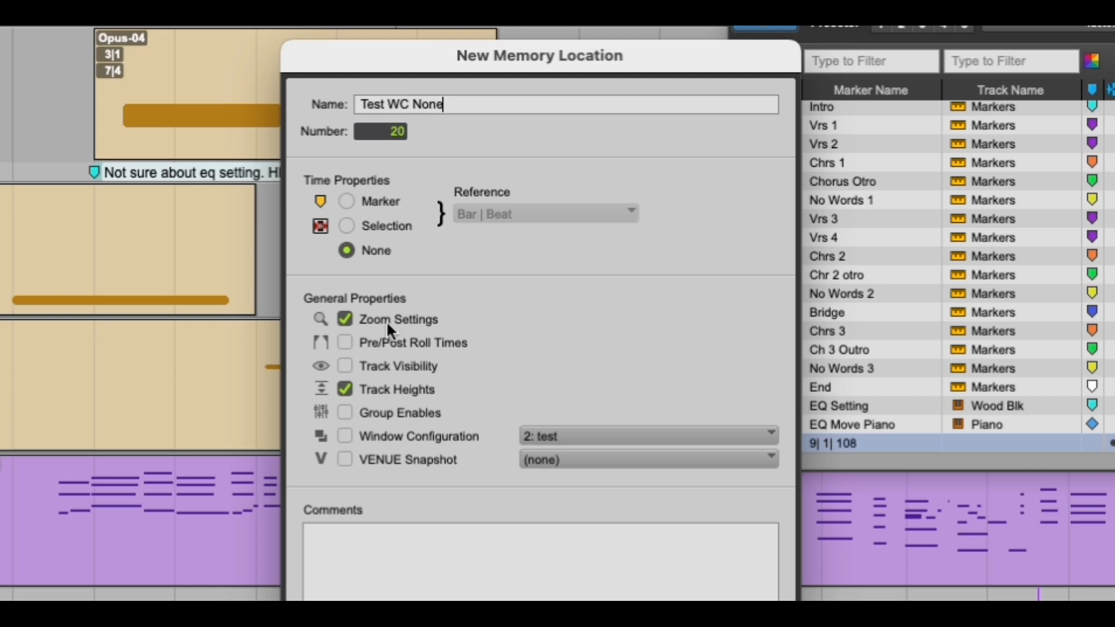
{"action": "mouse_move", "coordinate": [388, 336]}
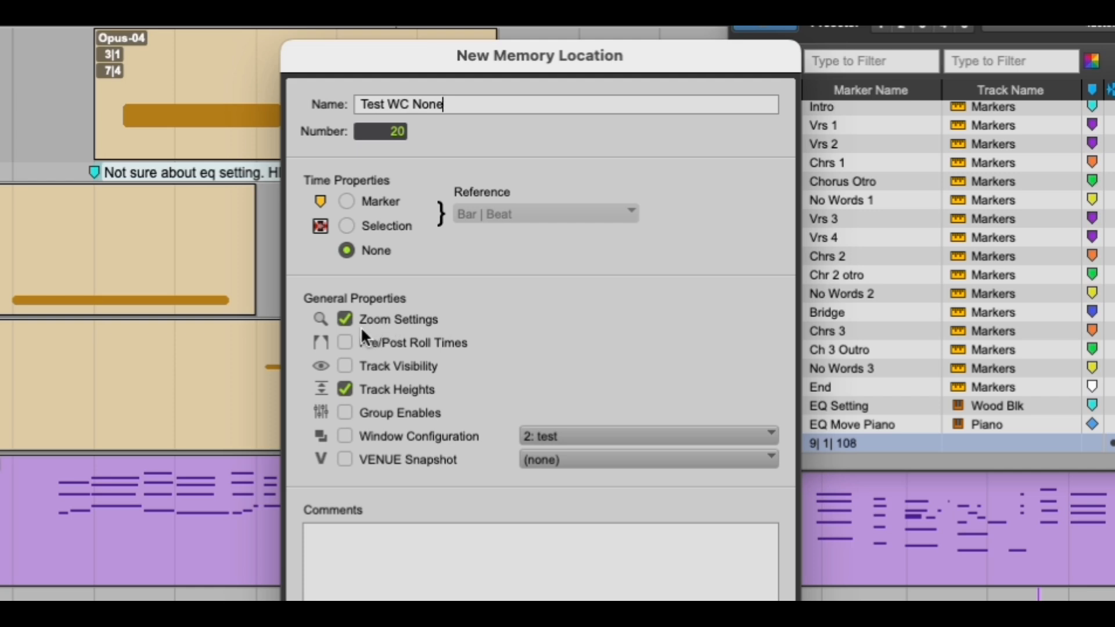
{"action": "mouse_move", "coordinate": [367, 404]}
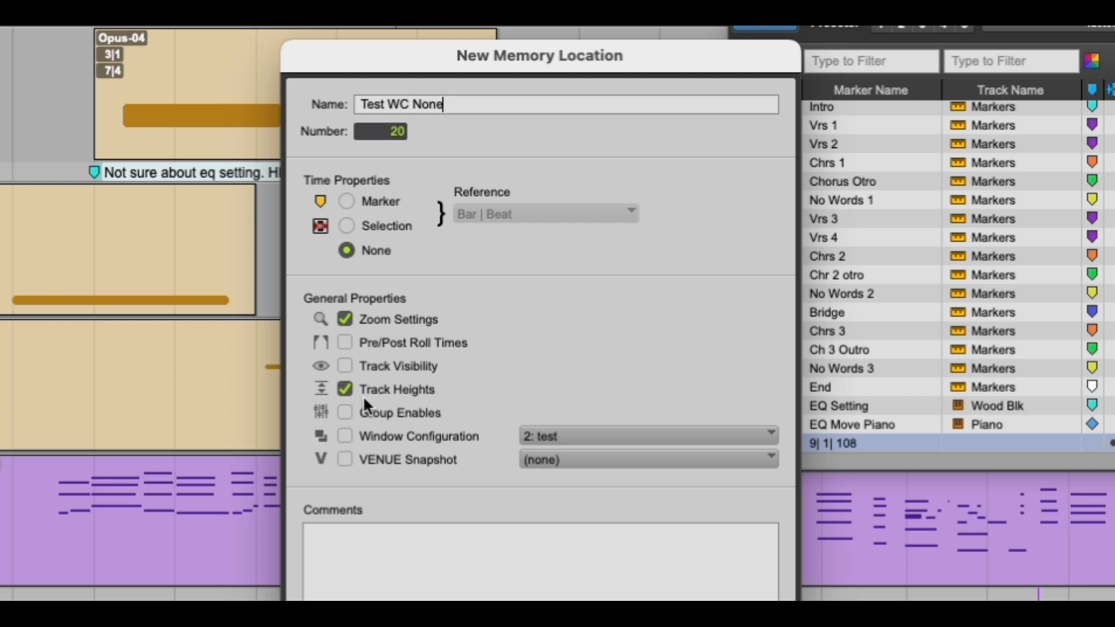
{"action": "left_click", "coordinate": [345, 435]}
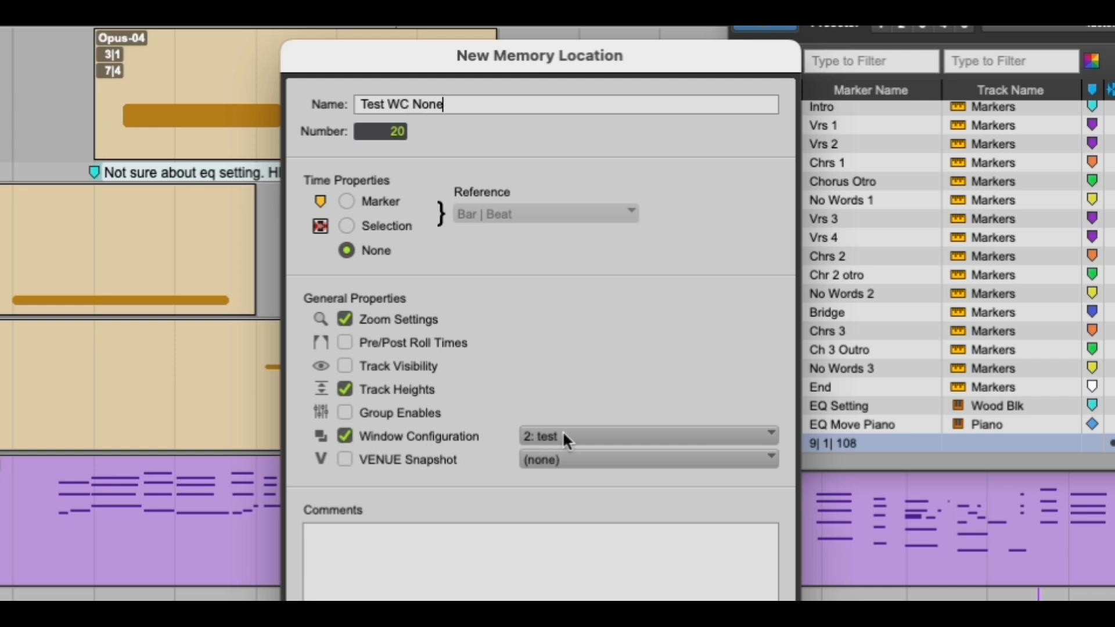
- Add the matching comment 'Test WC None' to the location
{"action": "left_click", "coordinate": [643, 436]}
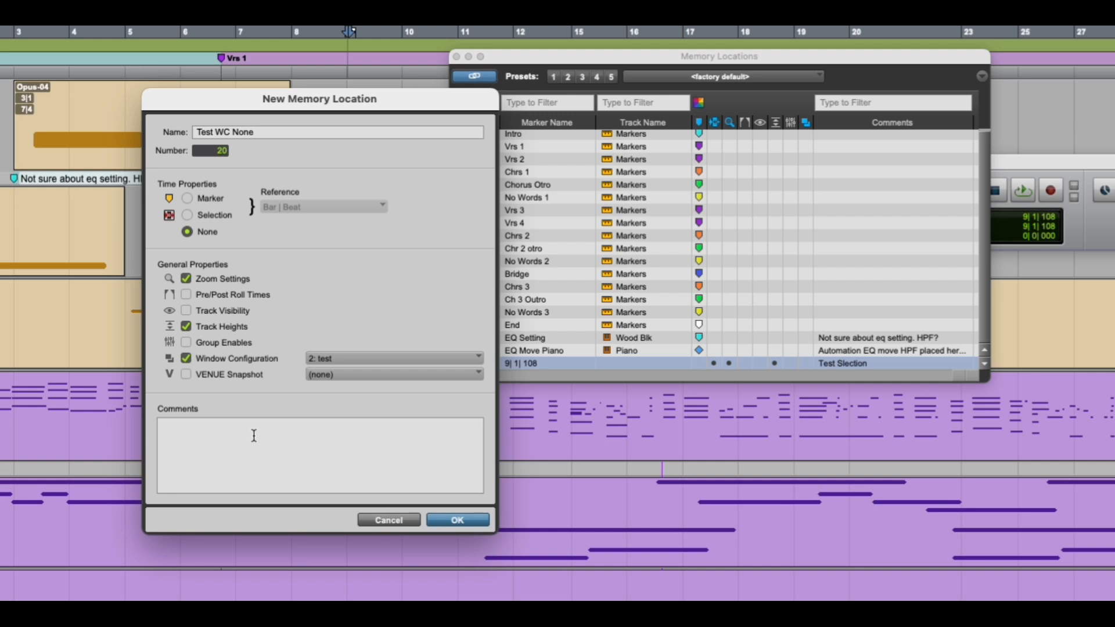
{"action": "type", "text": "Test"}
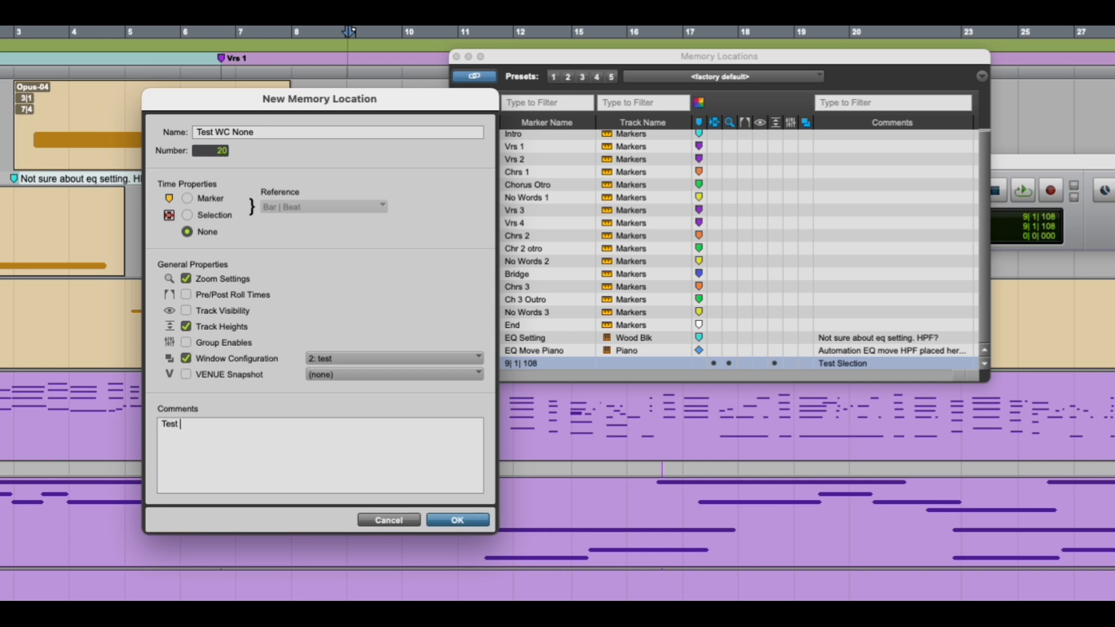
{"action": "type", "text": "WC"}
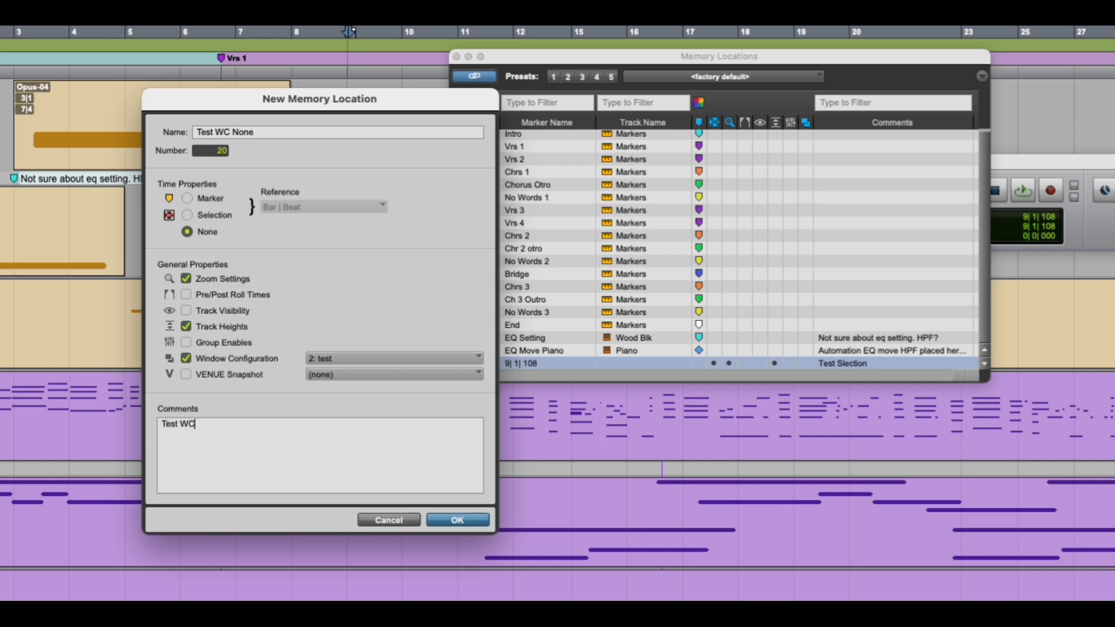
{"action": "type", "text": "N"}
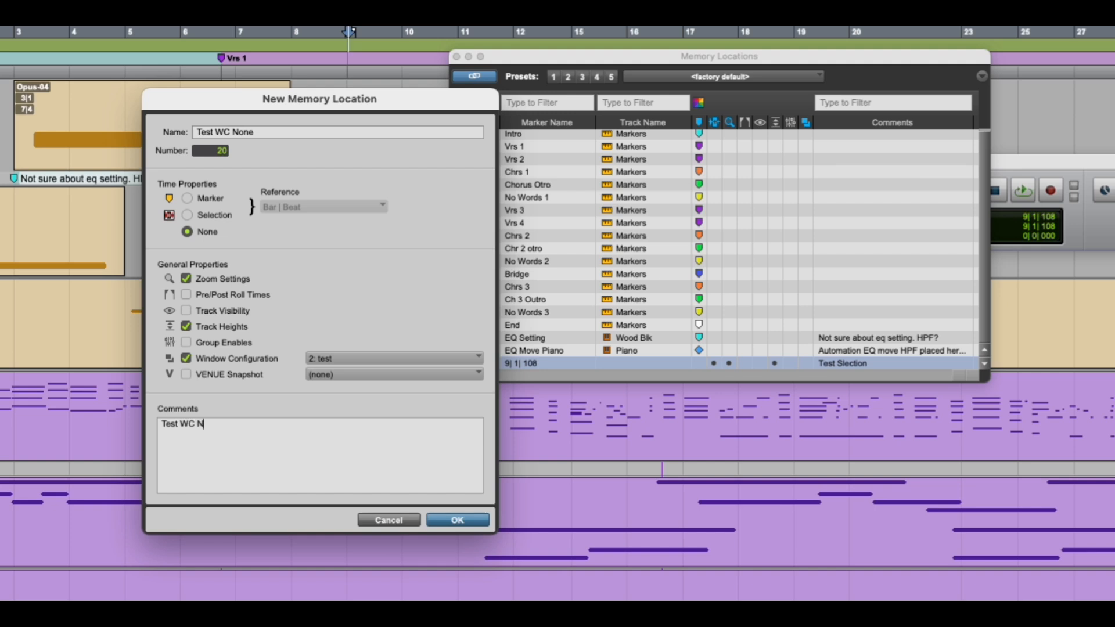
{"action": "type", "text": "one"}
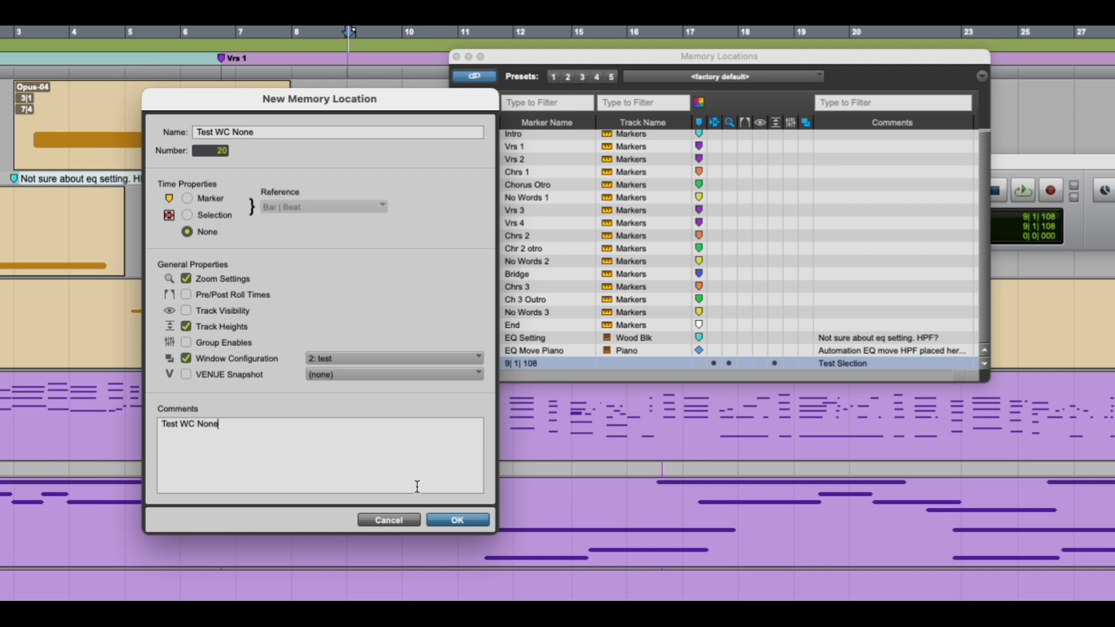
- Save 'Test WC None' as memory location 20 in the Memory Locations list
{"action": "left_click", "coordinate": [456, 521]}
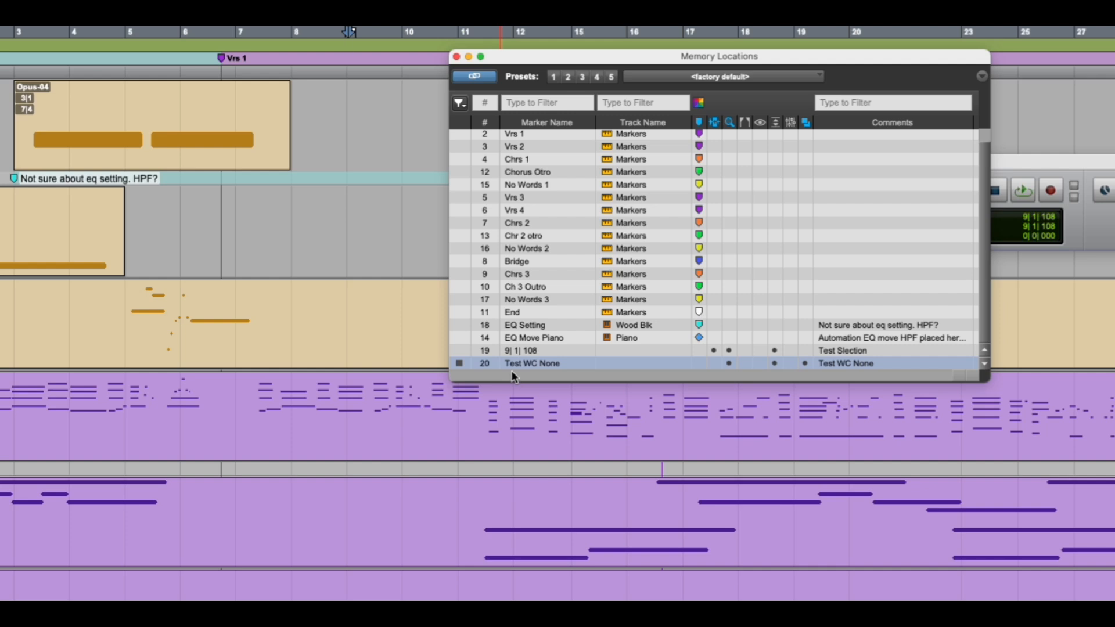
{"action": "mouse_move", "coordinate": [573, 375]}
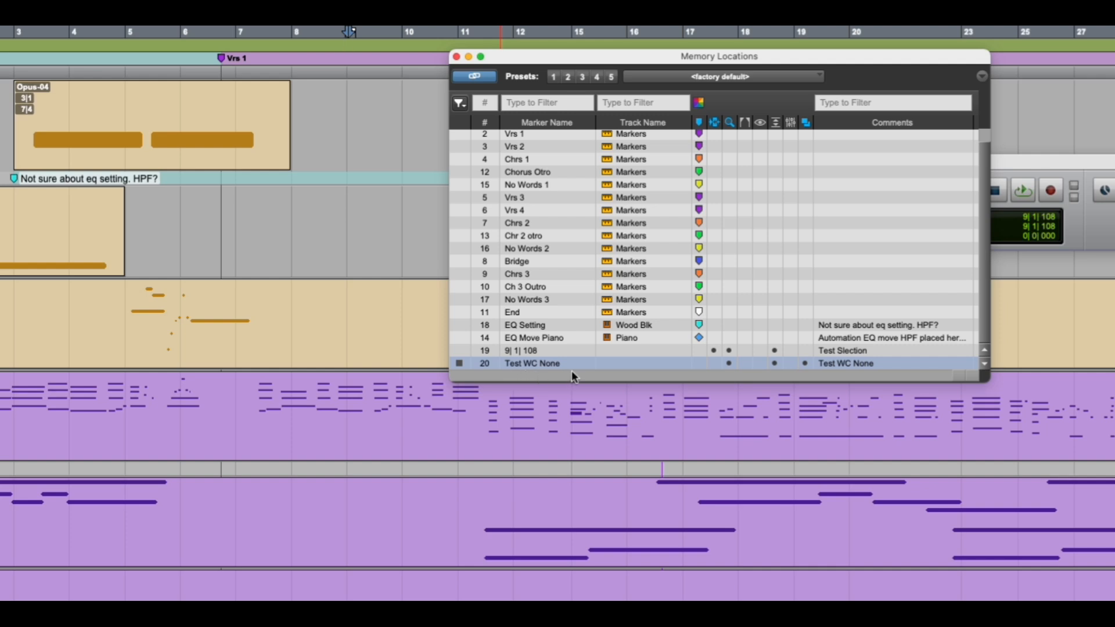
{"action": "mouse_move", "coordinate": [724, 188]}
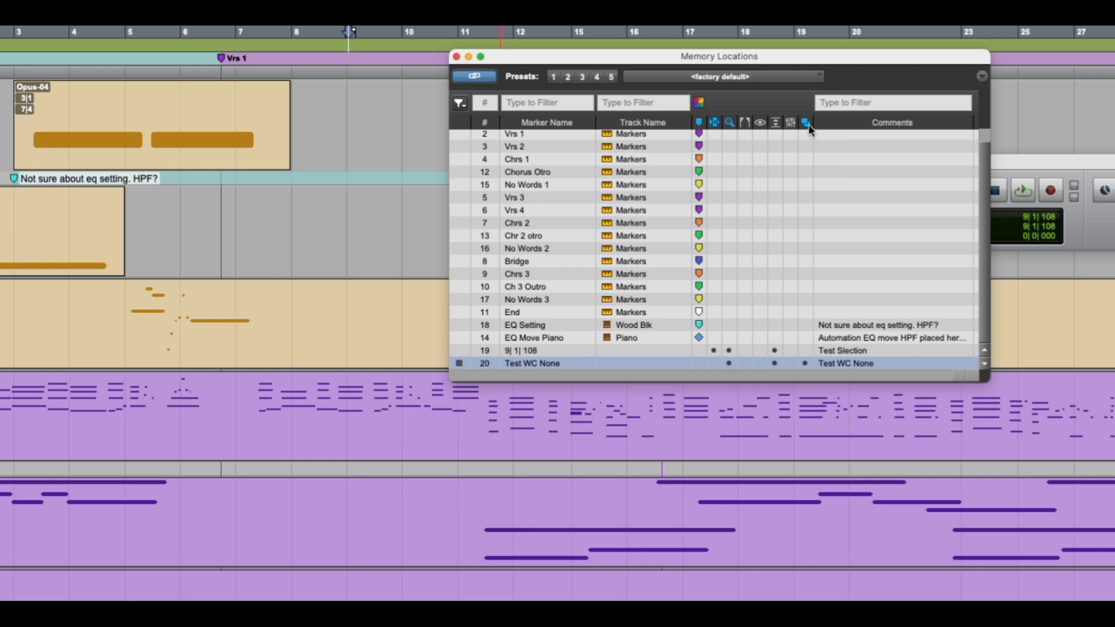
{"action": "mouse_move", "coordinate": [806, 128]}
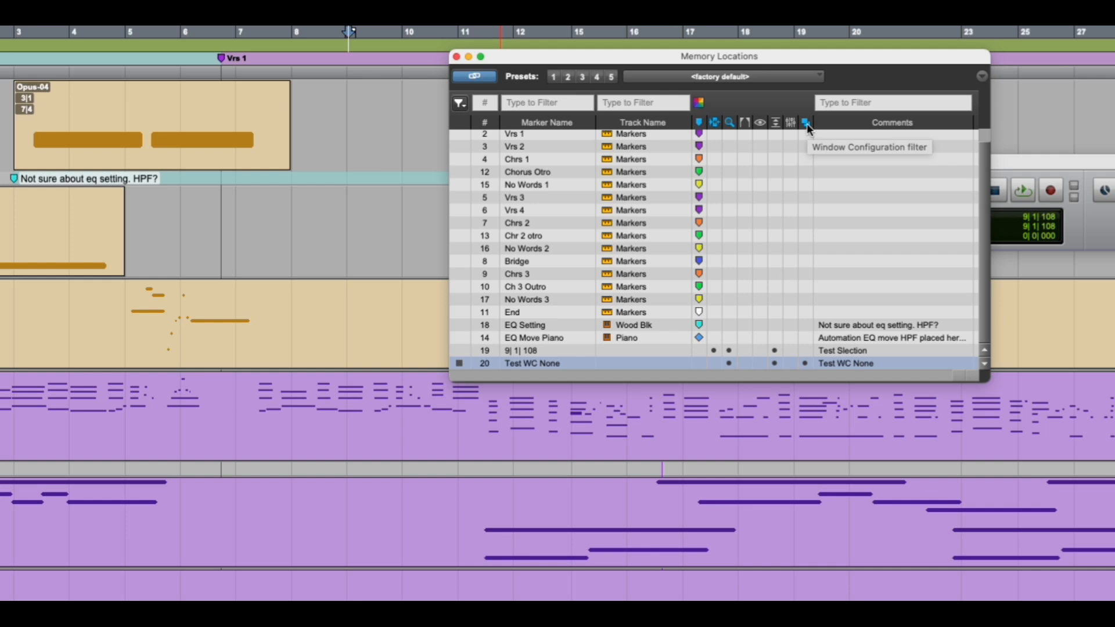
{"action": "mouse_move", "coordinate": [774, 363]}
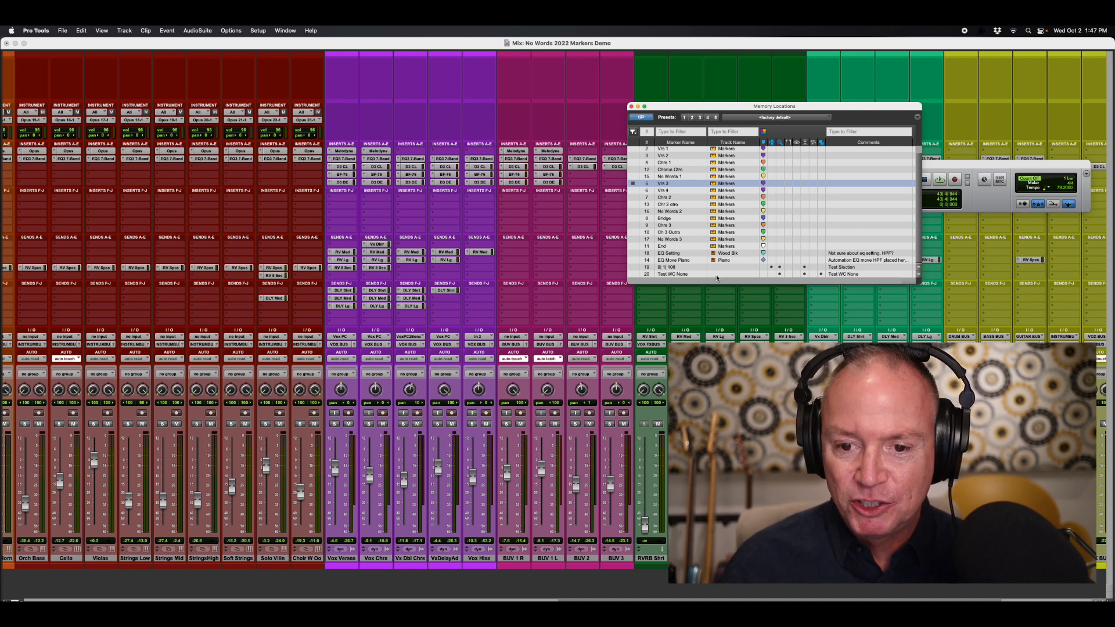
{"action": "mouse_move", "coordinate": [717, 274]}
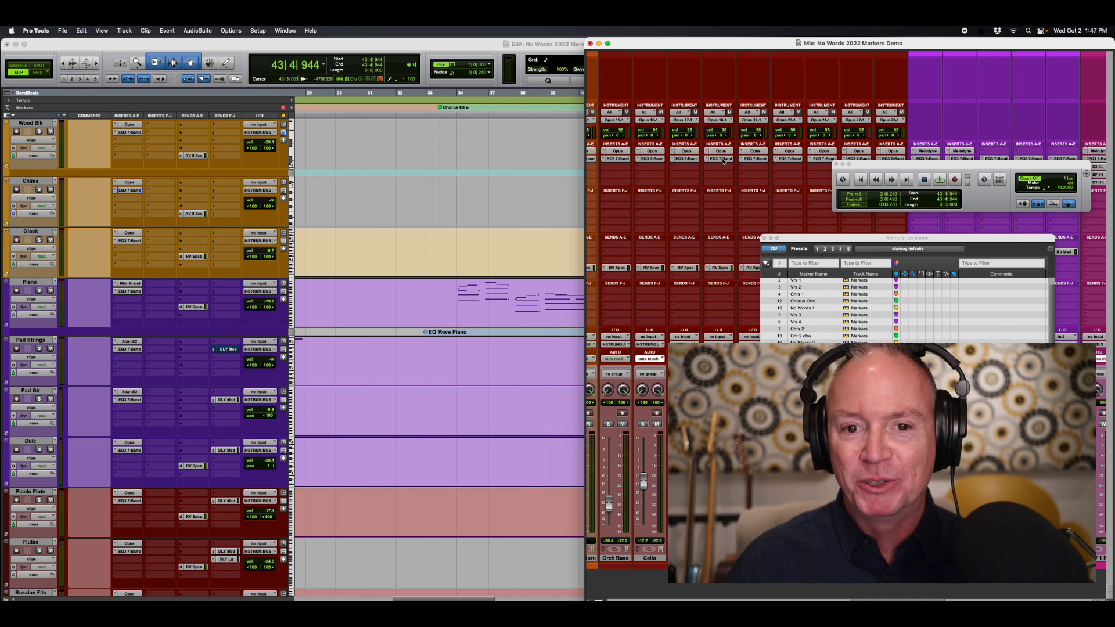
{"action": "mouse_move", "coordinate": [720, 159]}
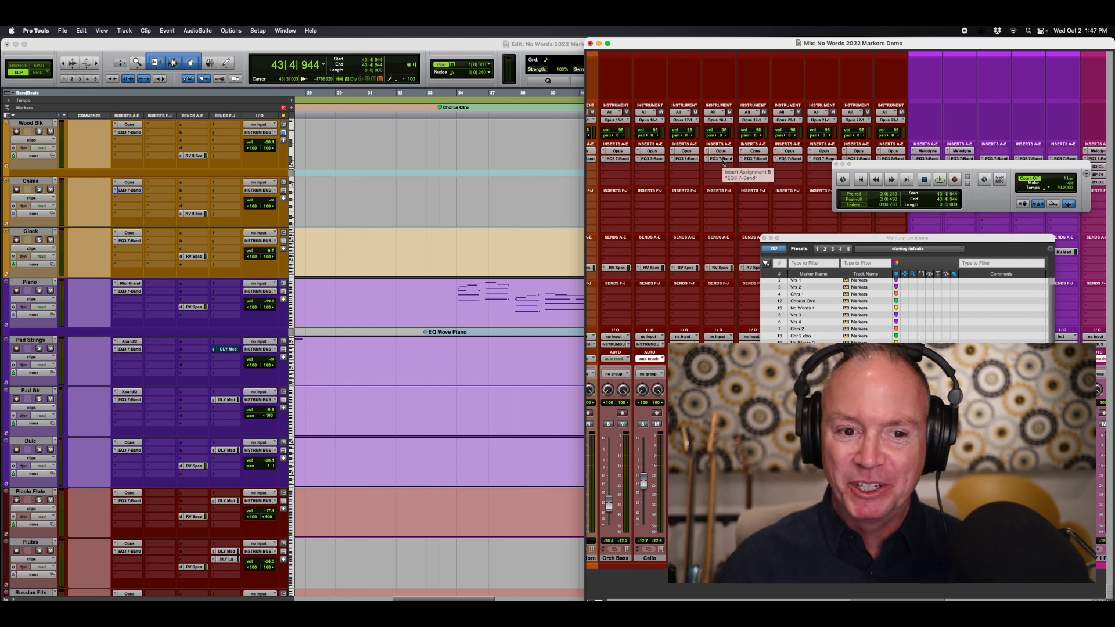